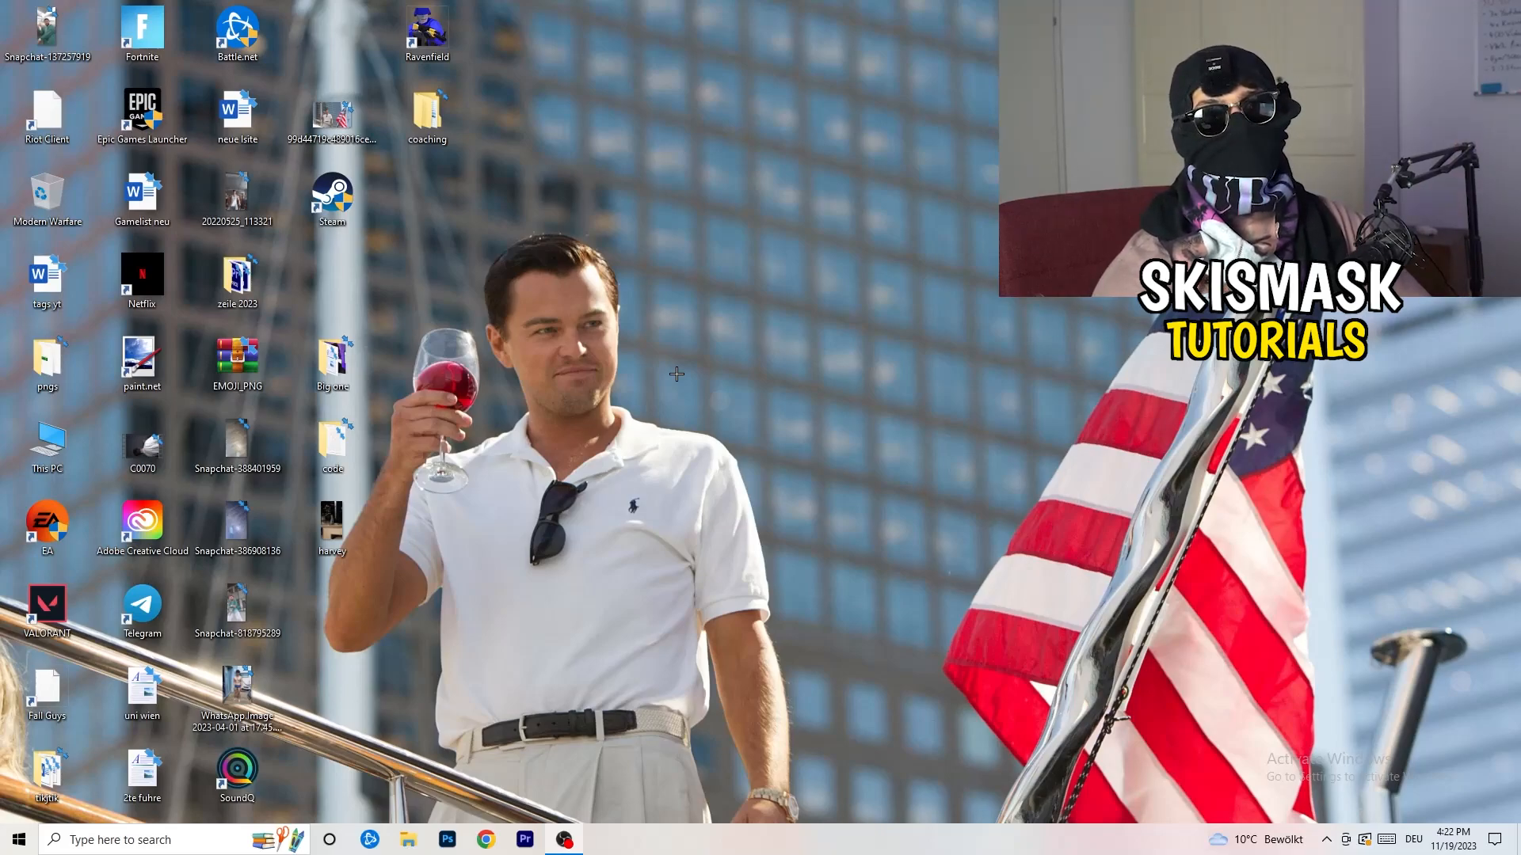
pyautogui.moveTo(665, 372)
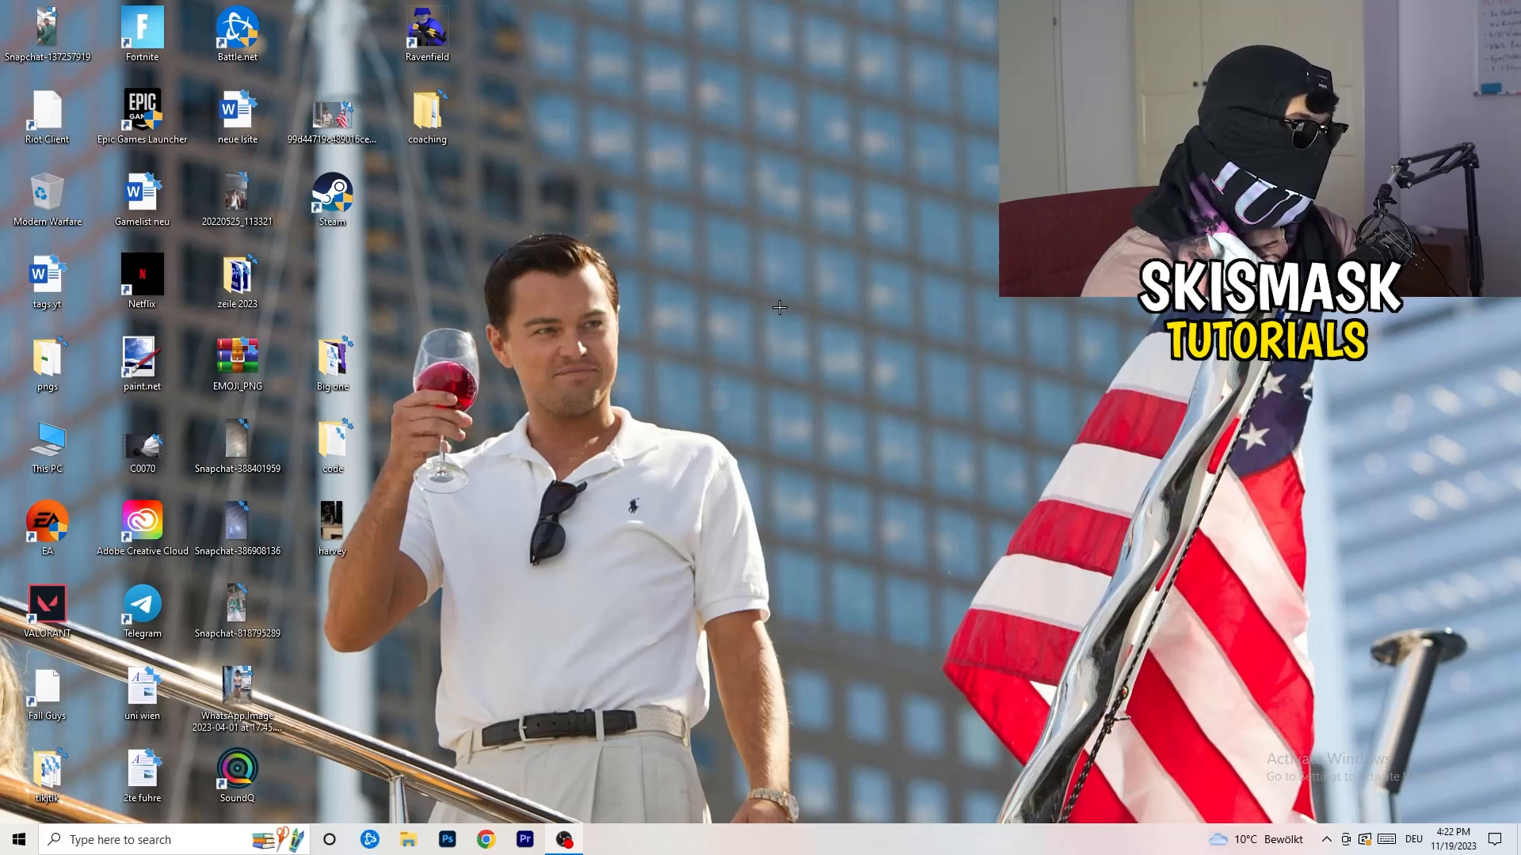
pyautogui.moveTo(730, 256)
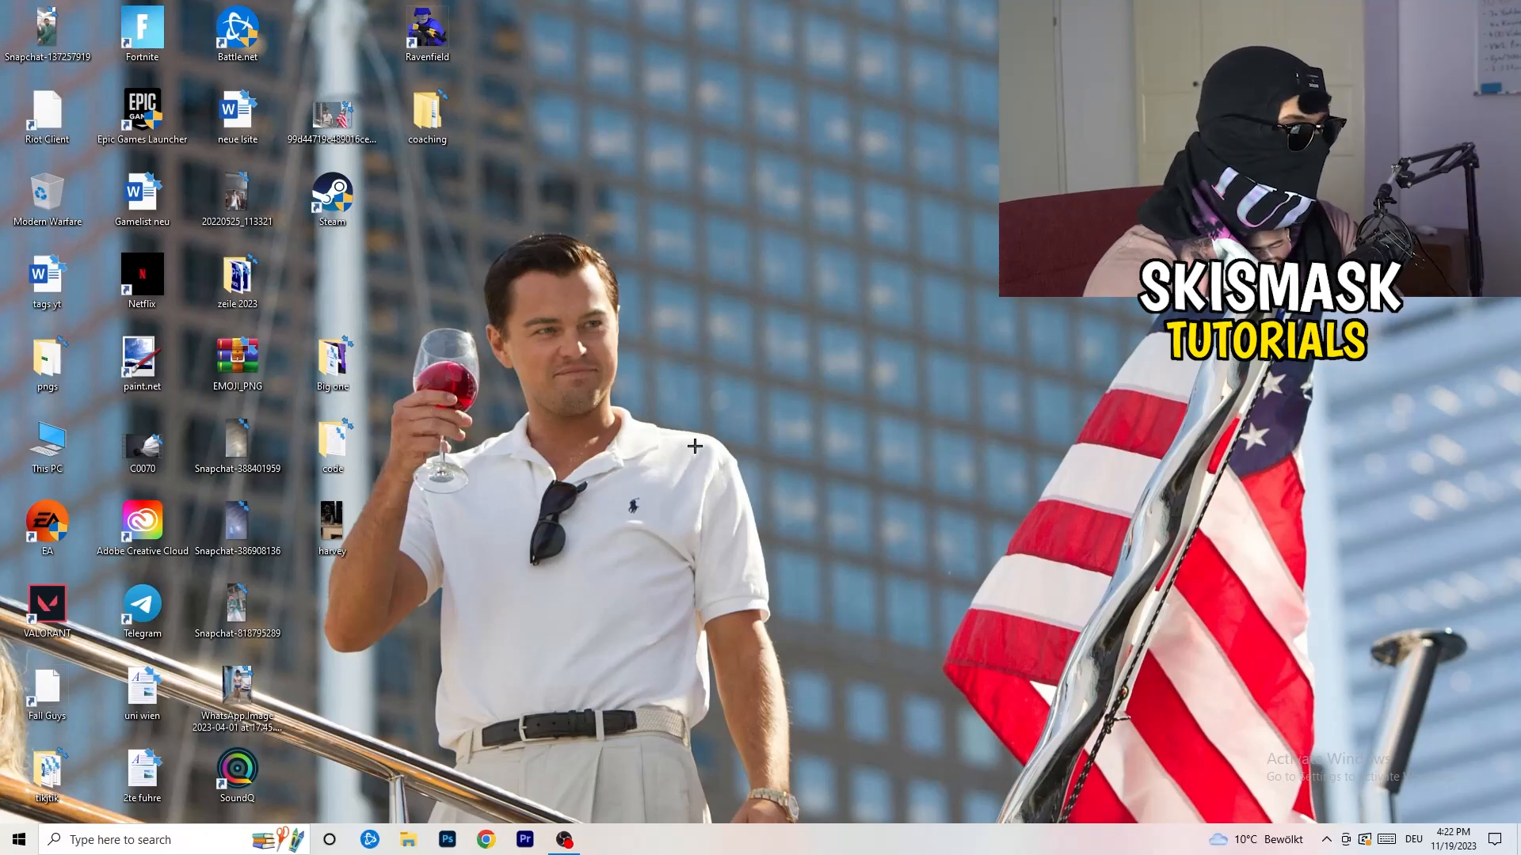
# Launch Task Manager from the taskbar, expand to full details and show the Performance graphs
pyautogui.rightClick(783, 849)
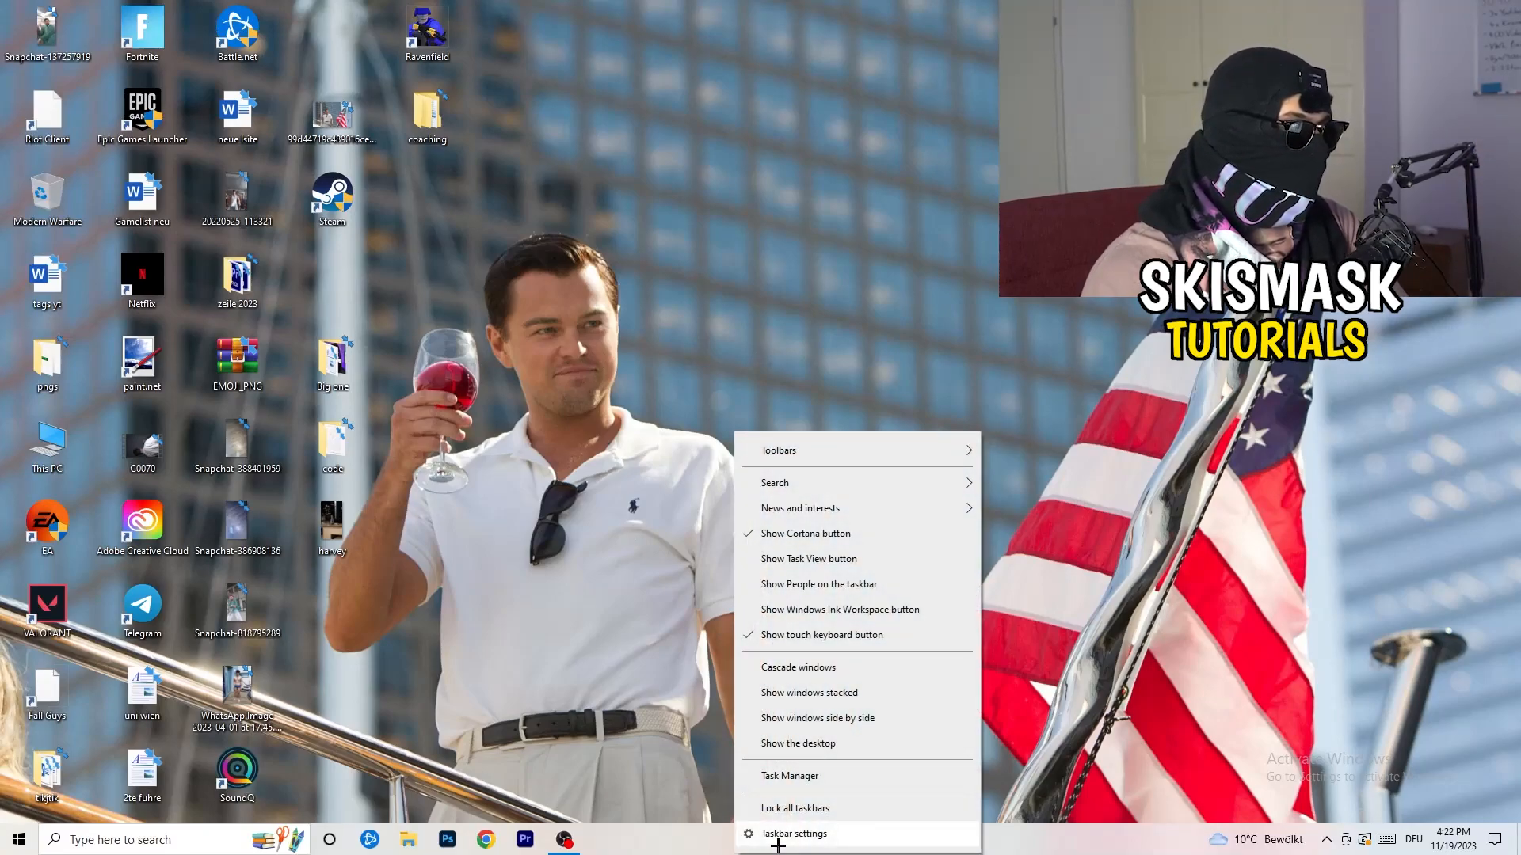
pyautogui.click(789, 775)
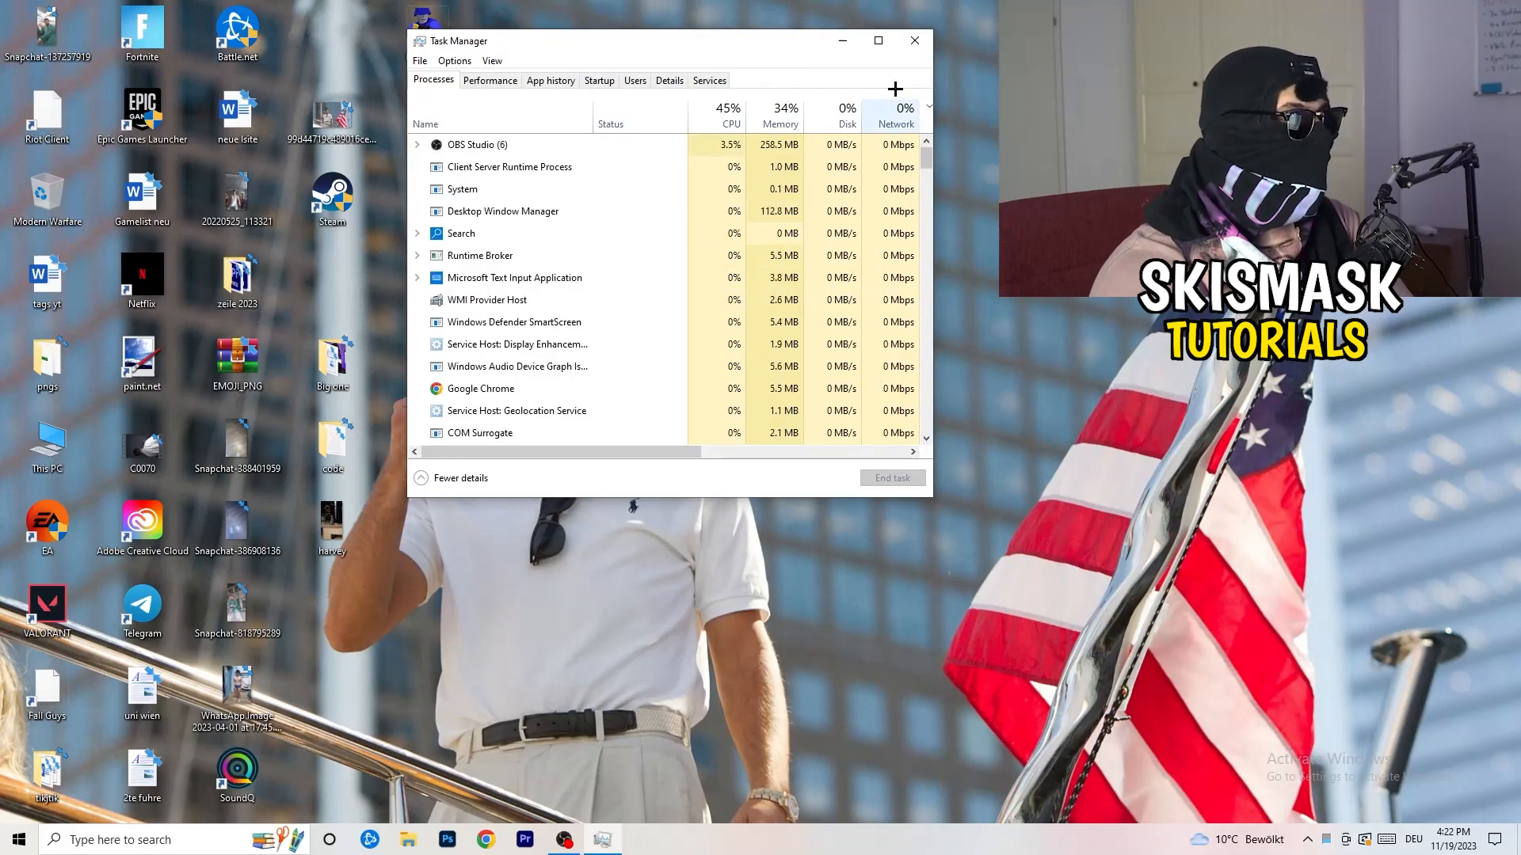
pyautogui.click(878, 42)
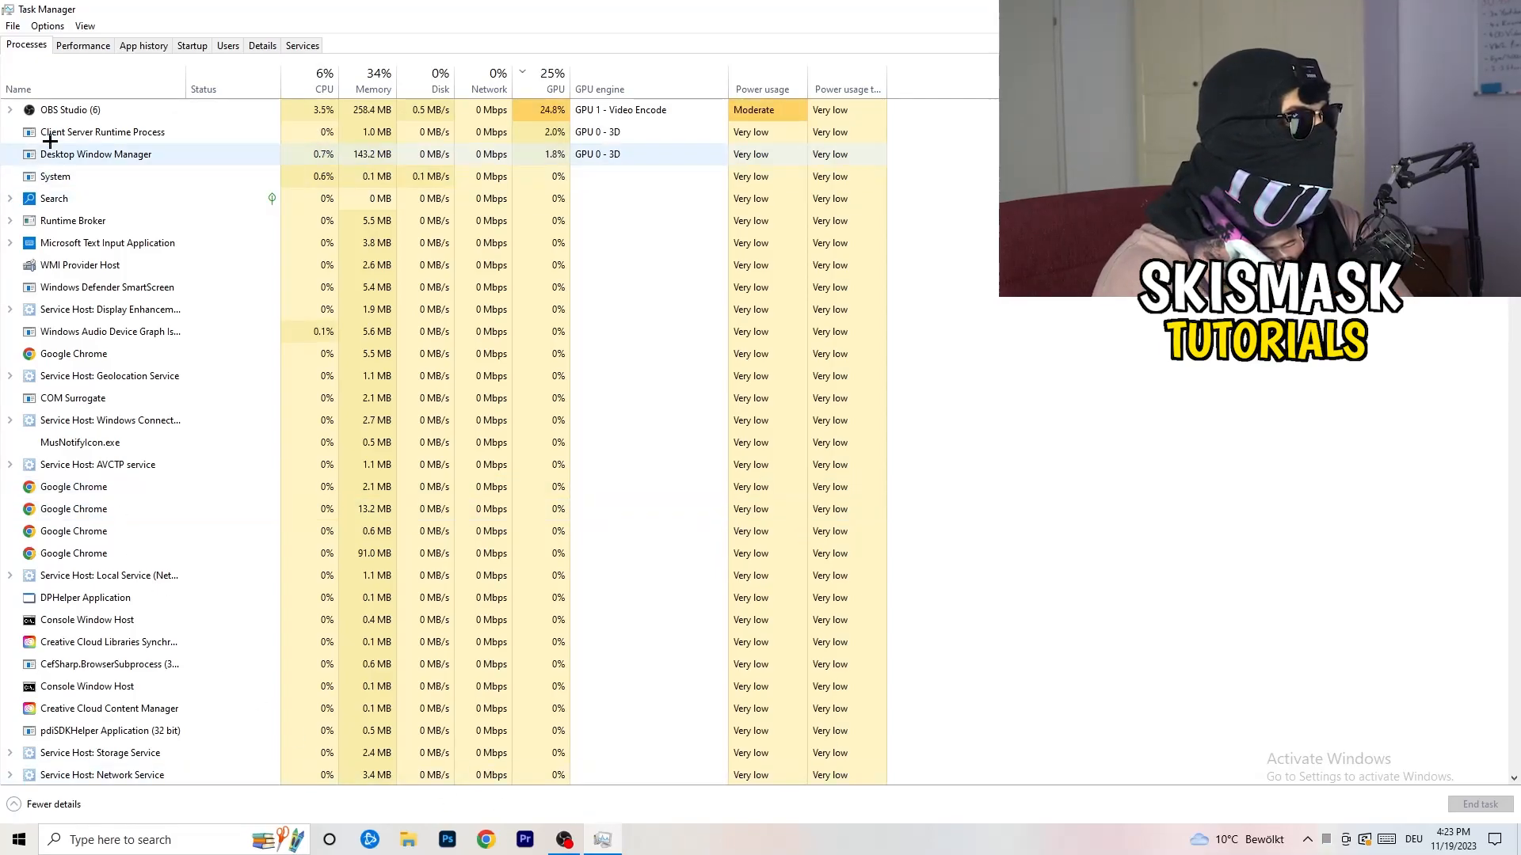
pyautogui.click(83, 45)
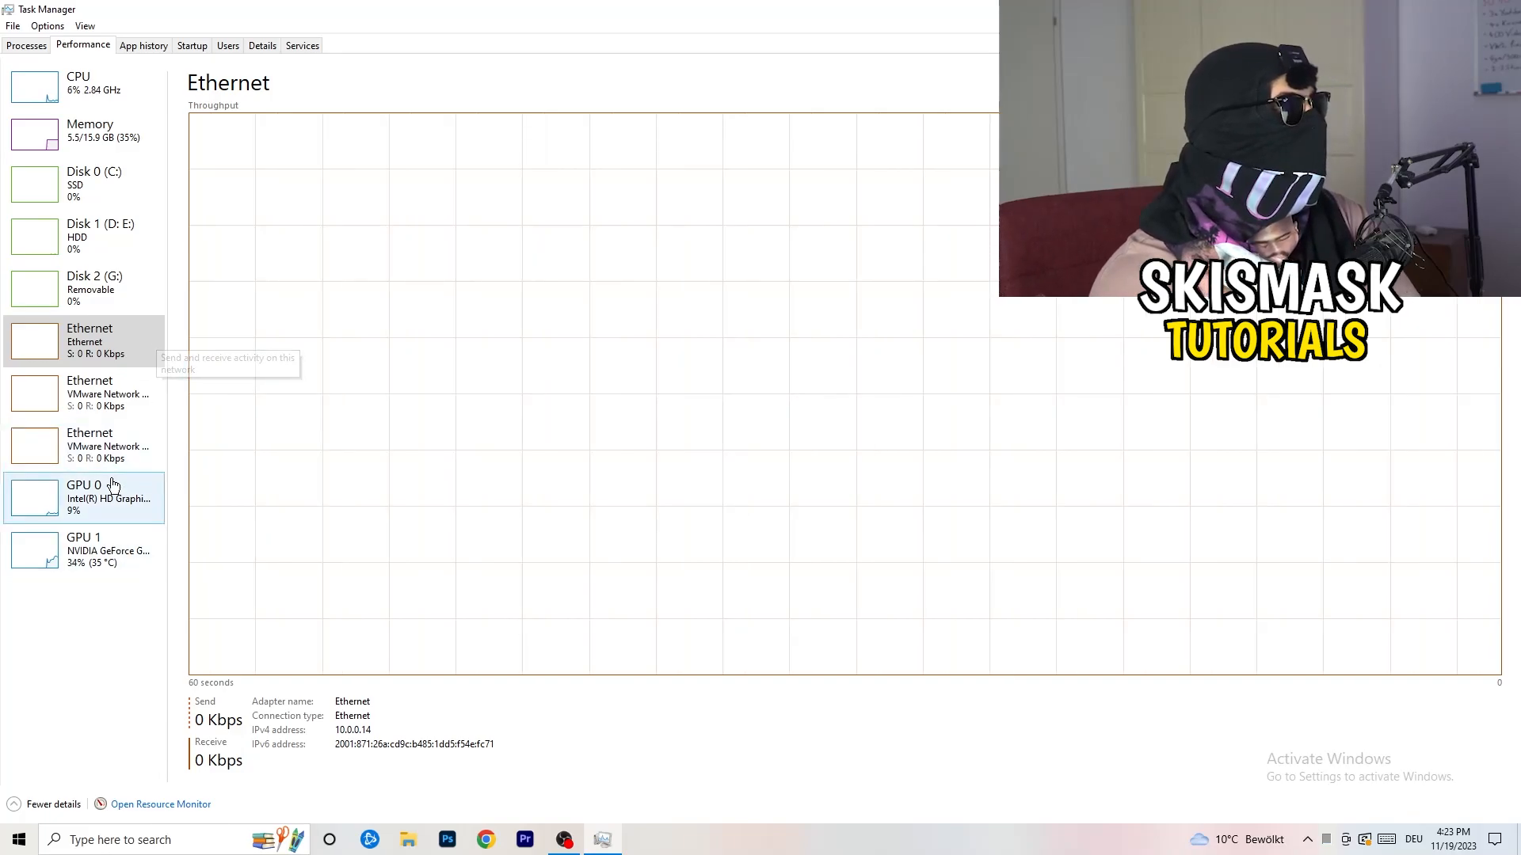
pyautogui.moveTo(336, 200)
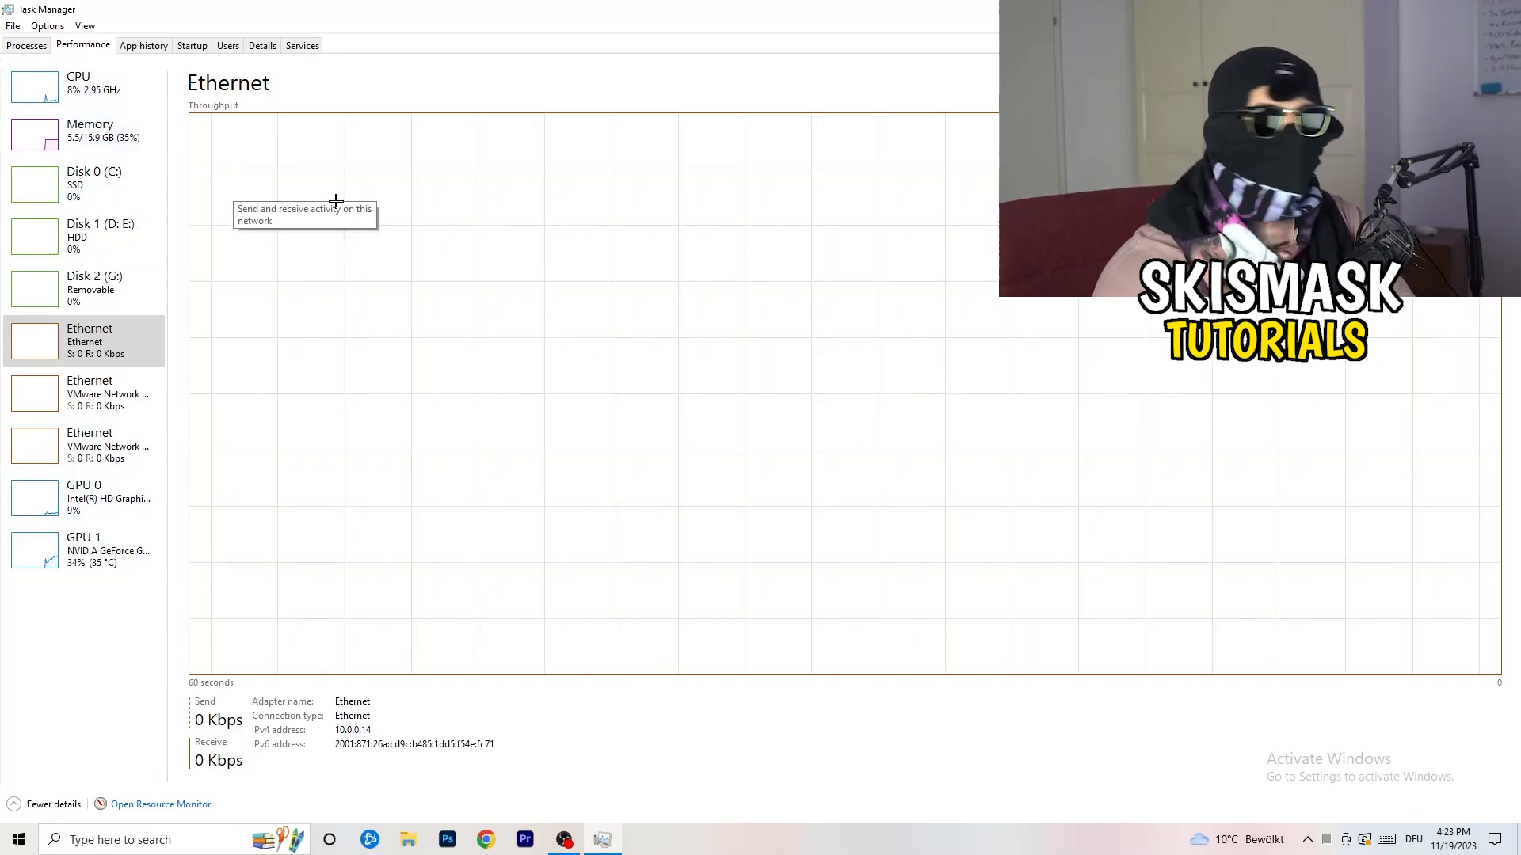
pyautogui.moveTo(561, 204)
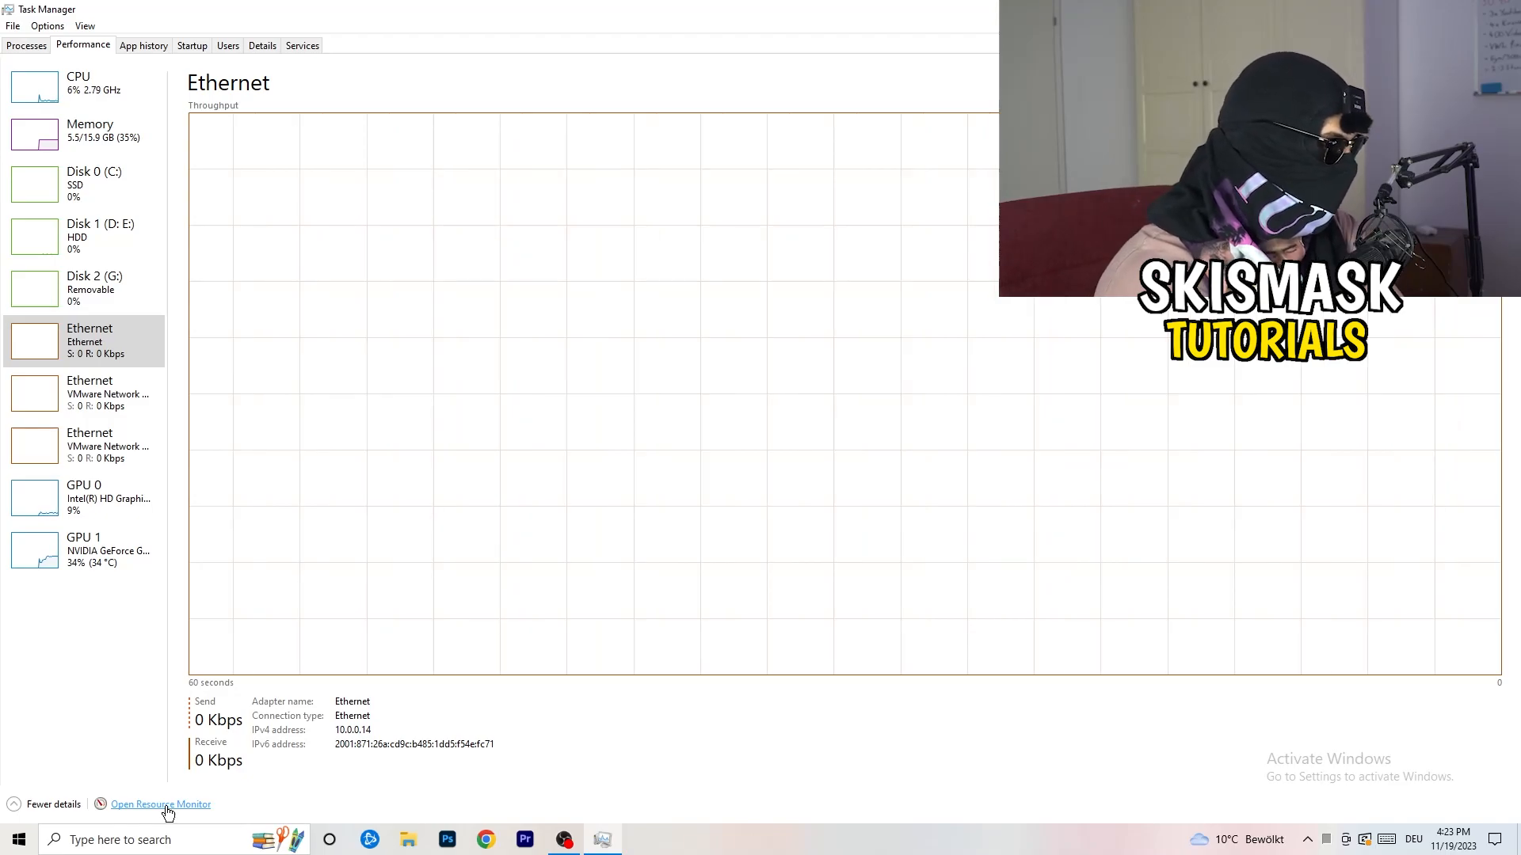
# Launch Resource Monitor maximized and bring up End Process actions for Console Window Host
pyautogui.click(162, 805)
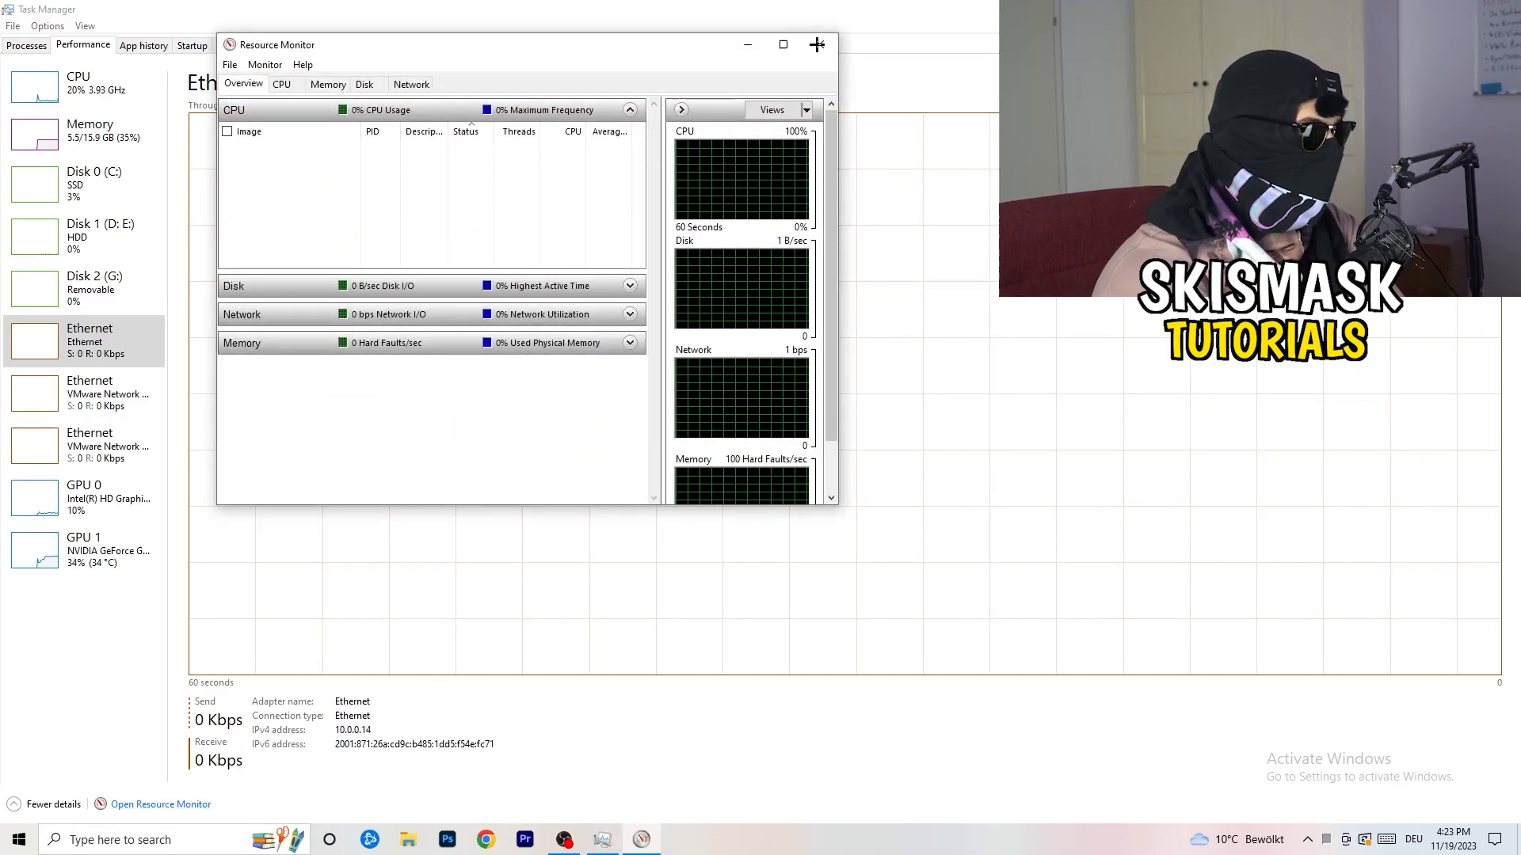
pyautogui.click(816, 45)
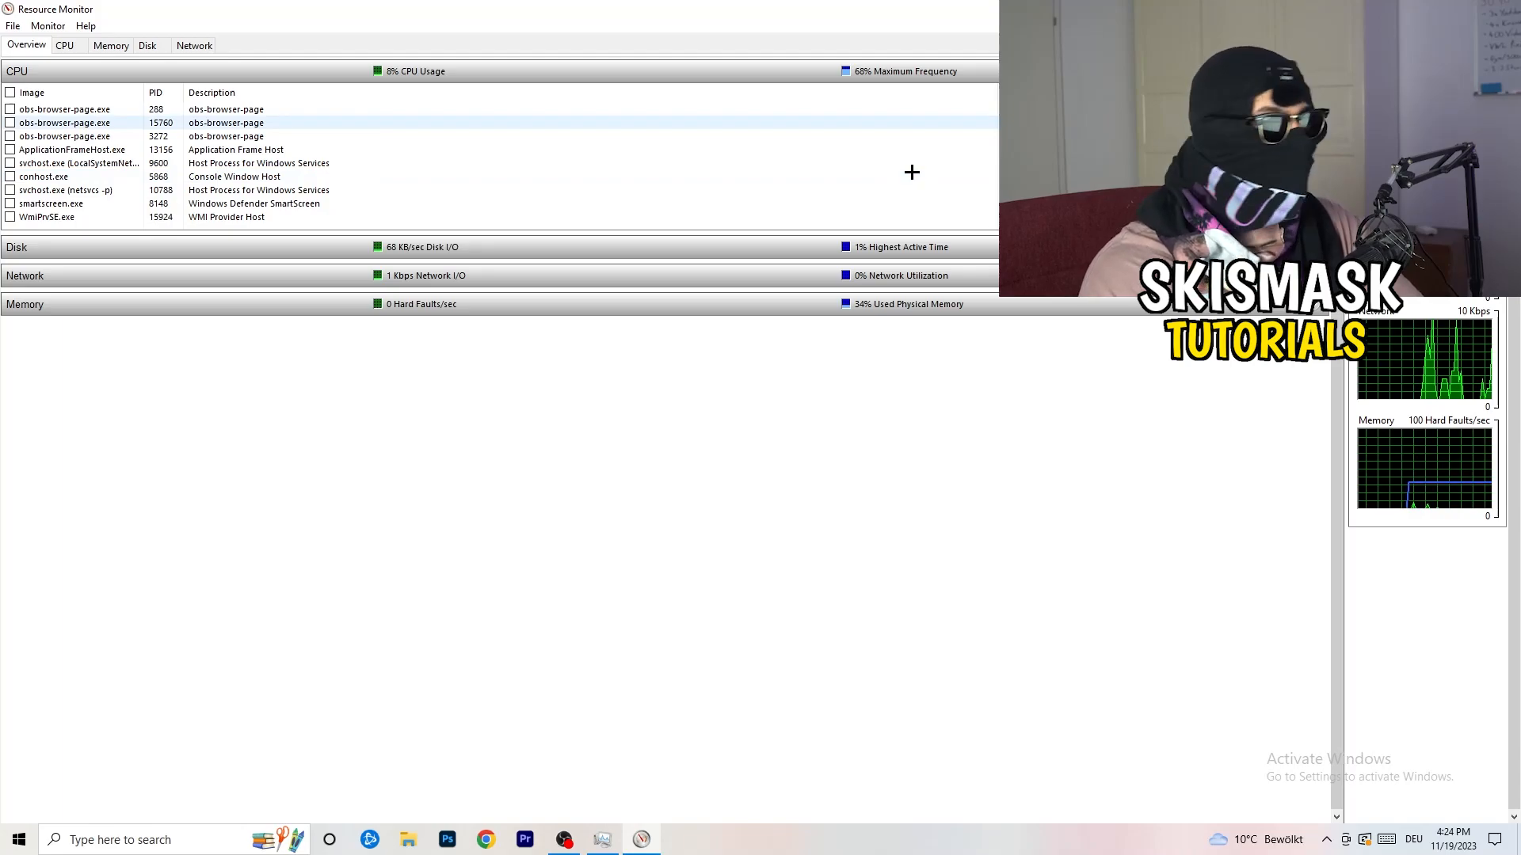
pyautogui.rightClick(44, 176)
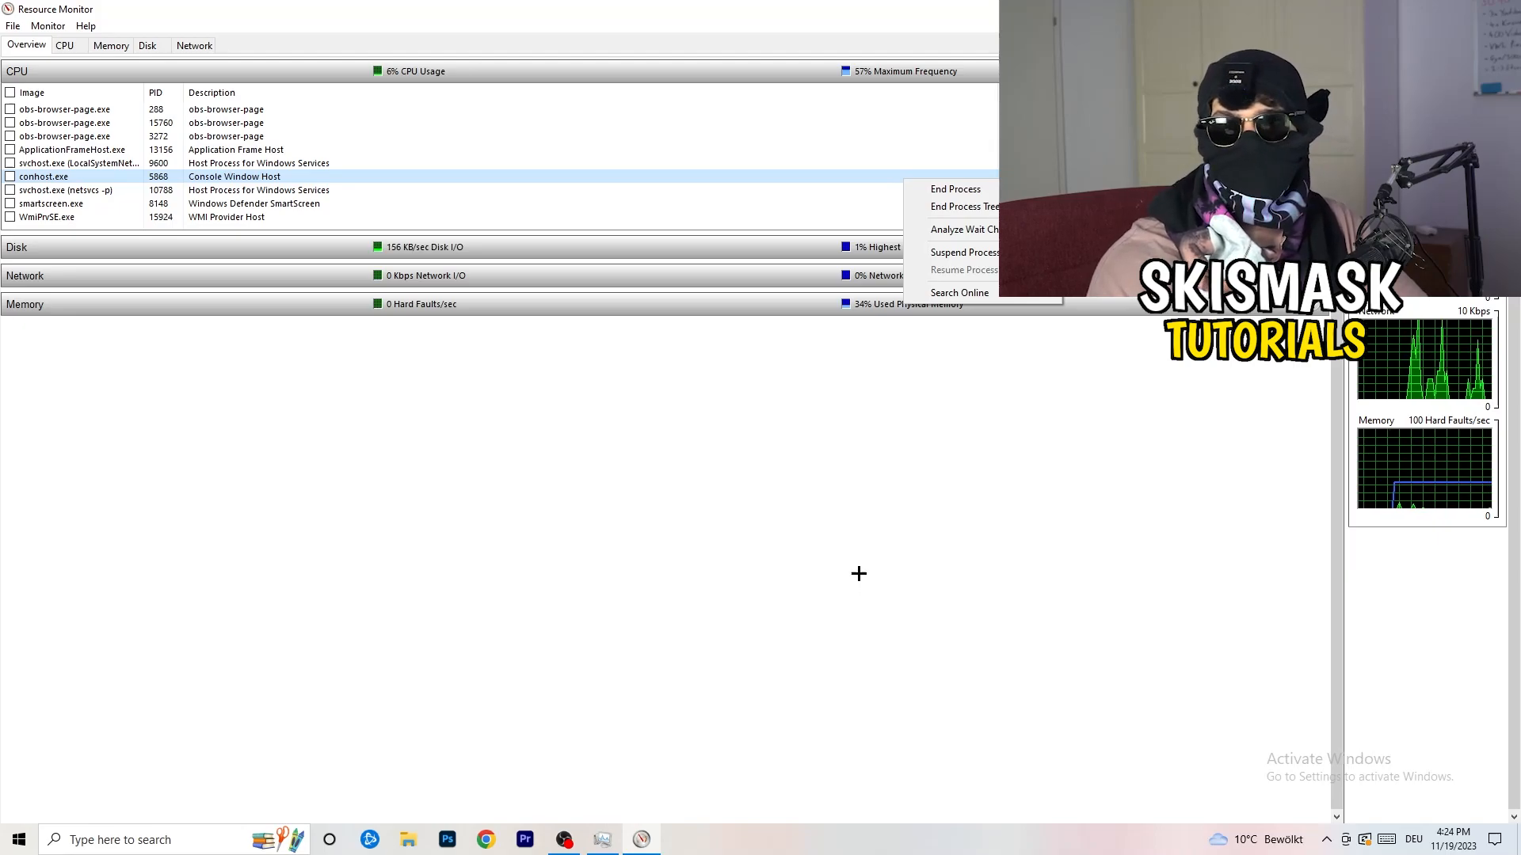
pyautogui.moveTo(276, 402)
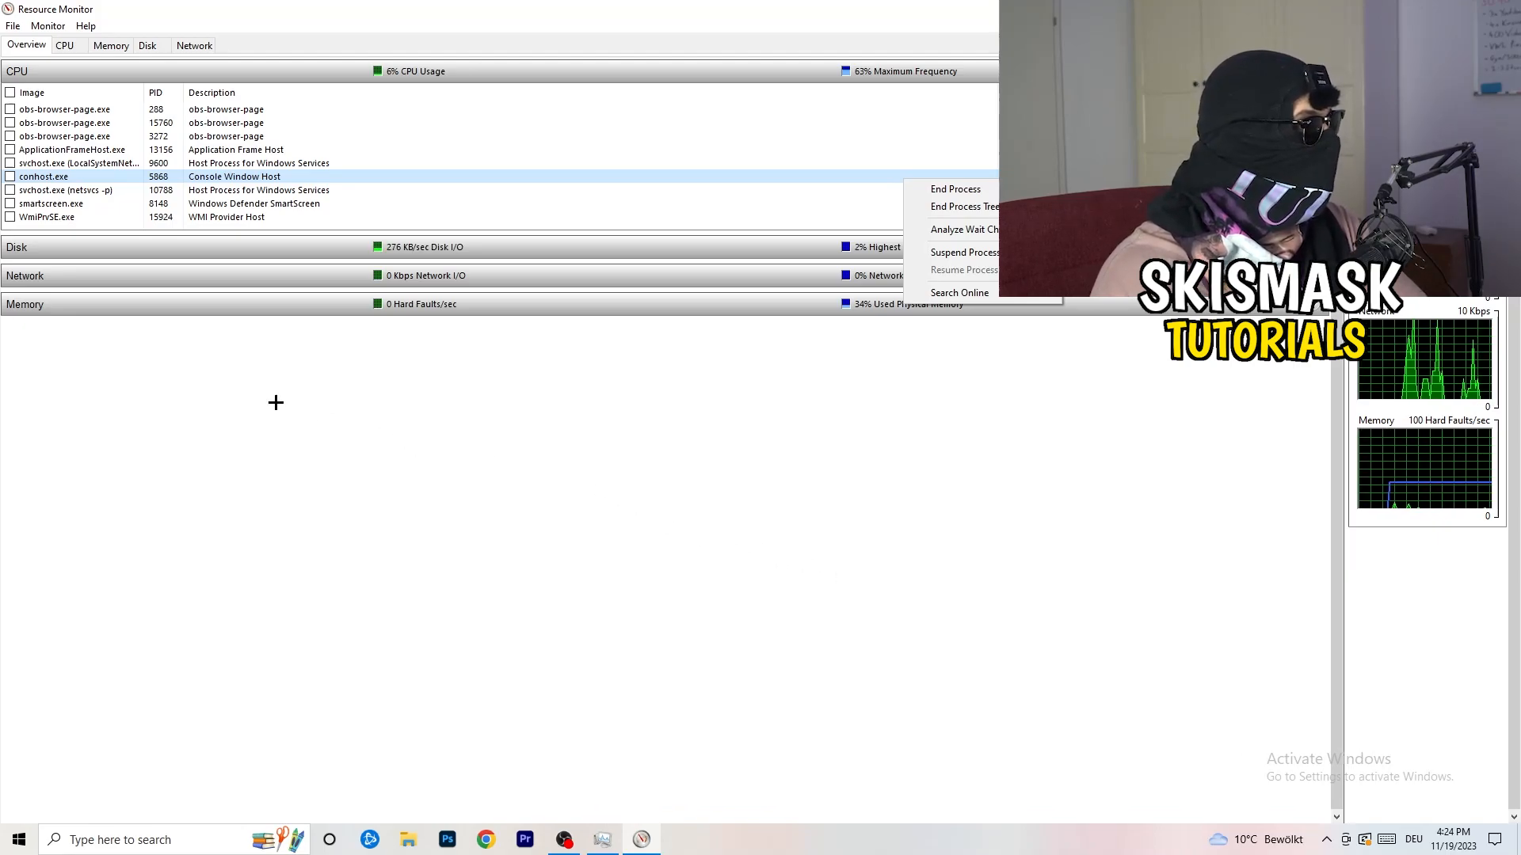
# Review the Network tab's active processes, returning to the Overview in between
pyautogui.click(193, 44)
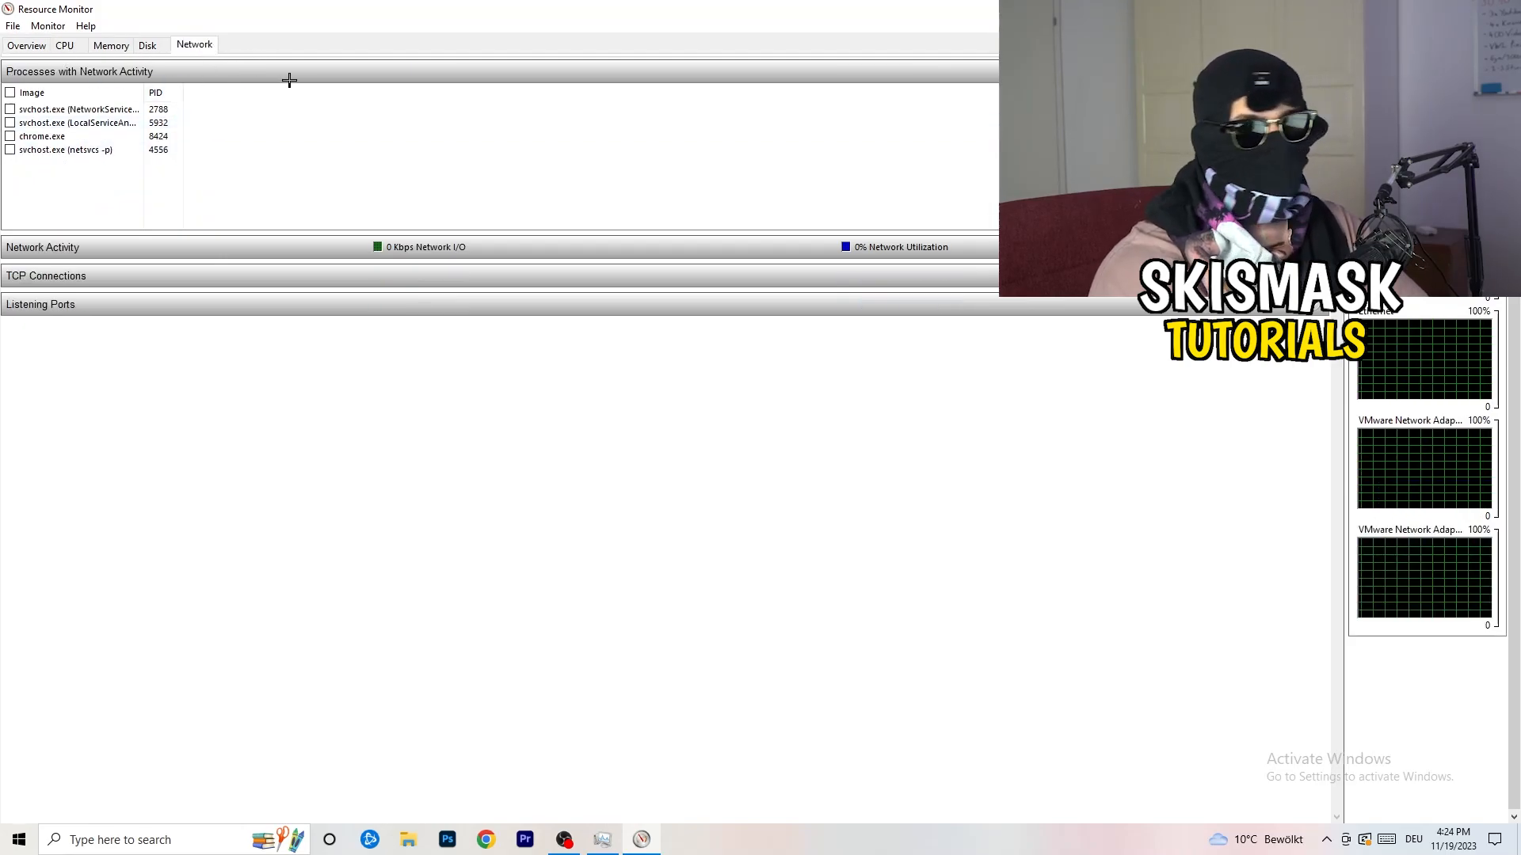
pyautogui.click(24, 45)
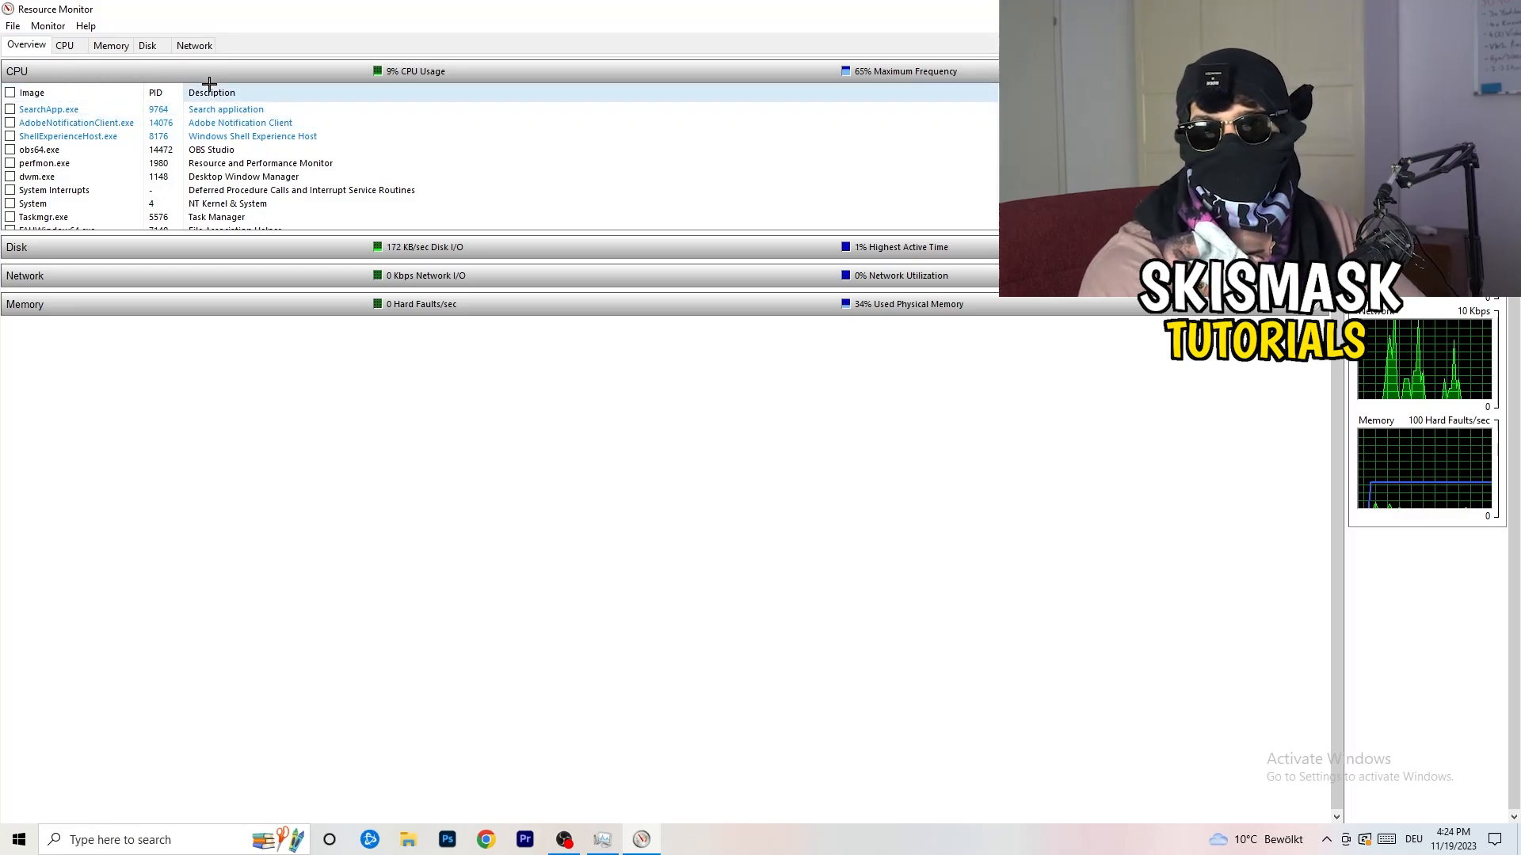
pyautogui.click(193, 45)
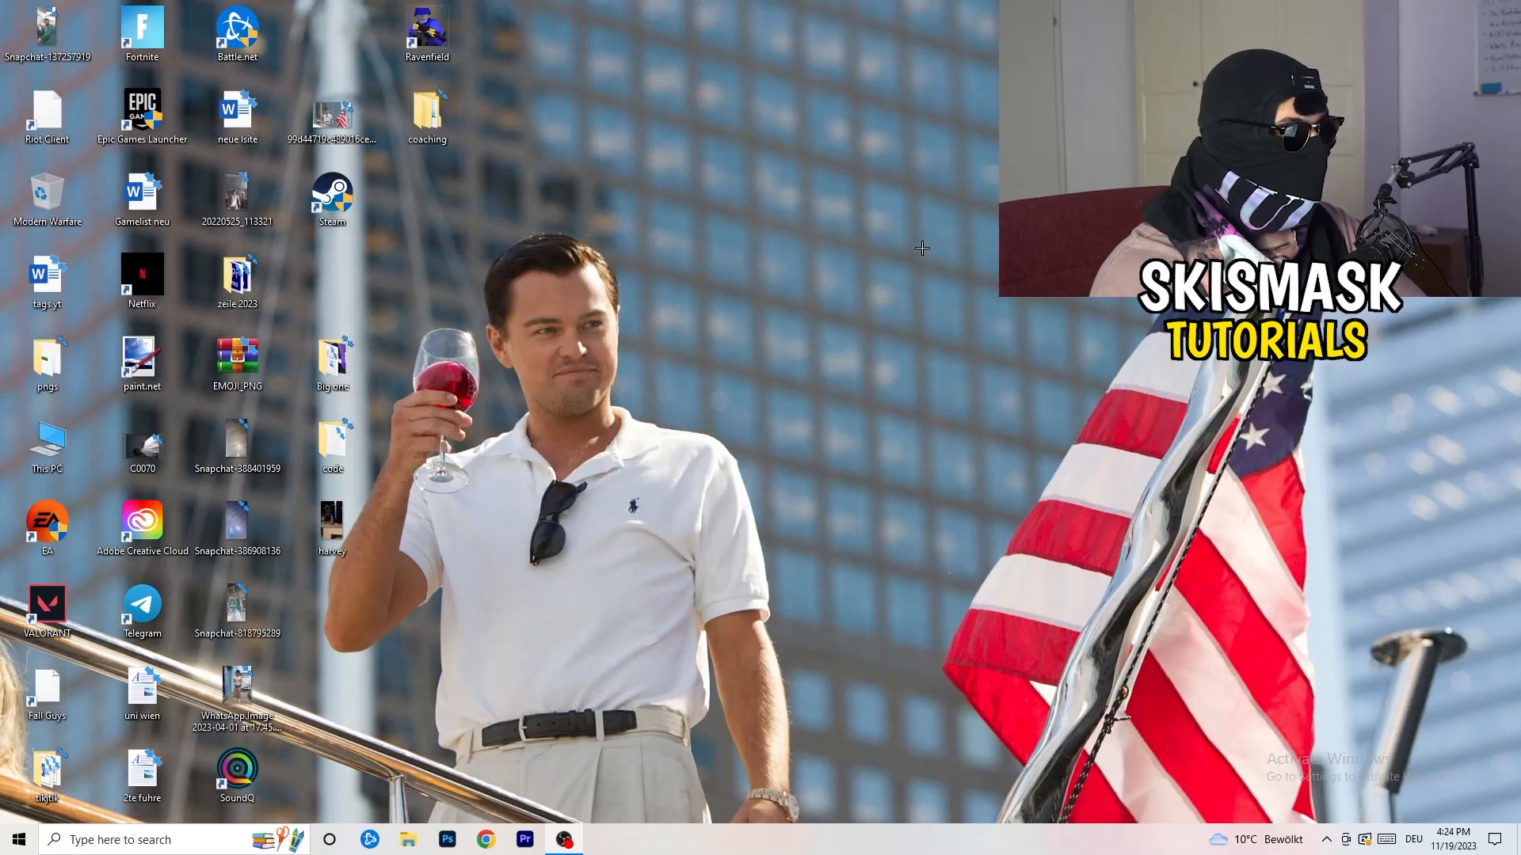
# Reach the Network & Internet status page from the Start menu's Settings
pyautogui.click(25, 839)
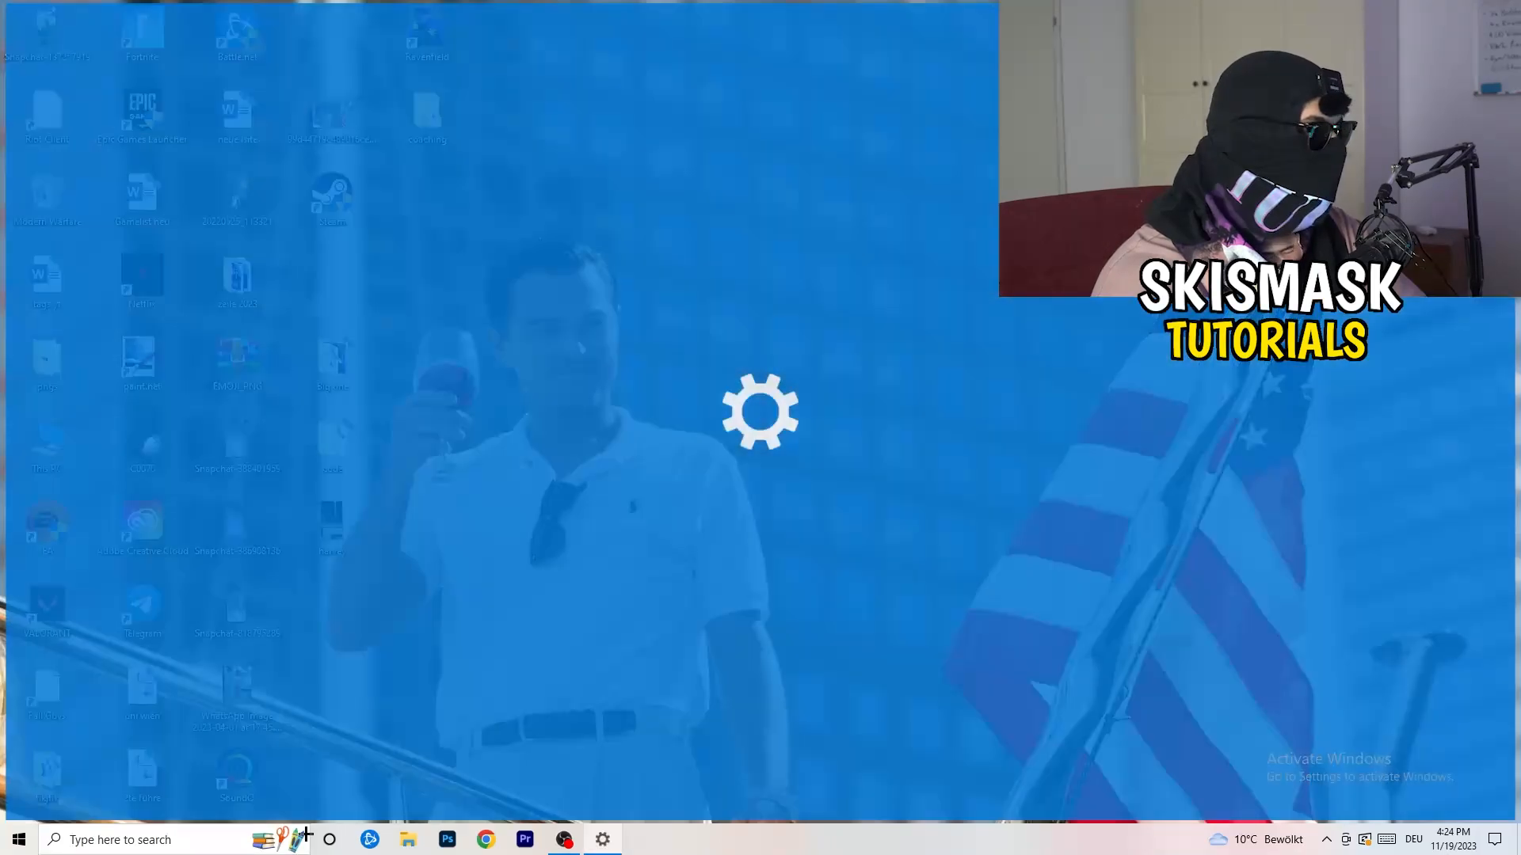
pyautogui.click(602, 839)
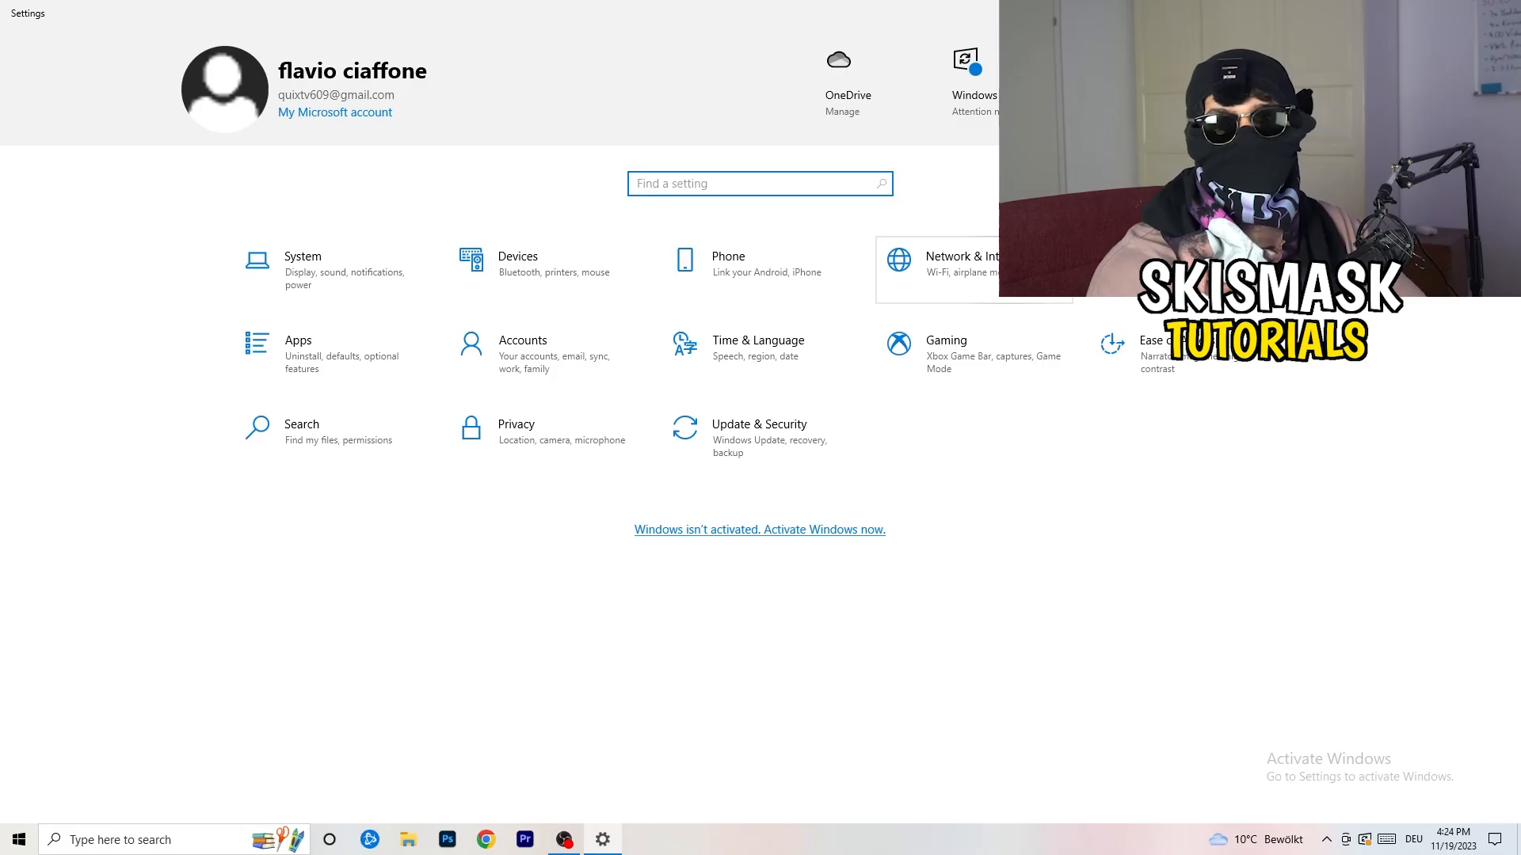
pyautogui.click(963, 260)
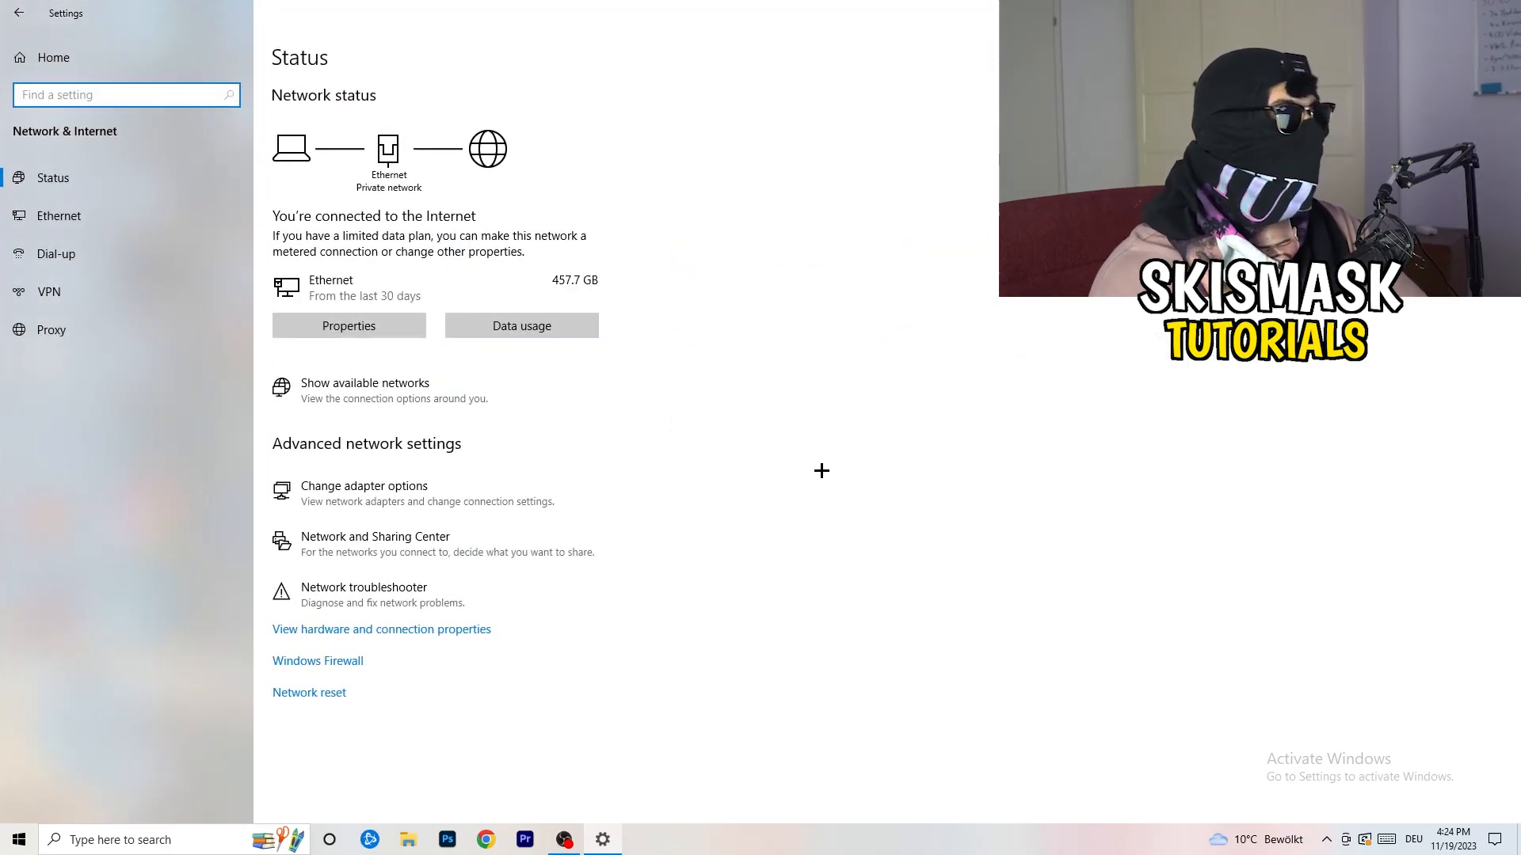
pyautogui.moveTo(677, 461)
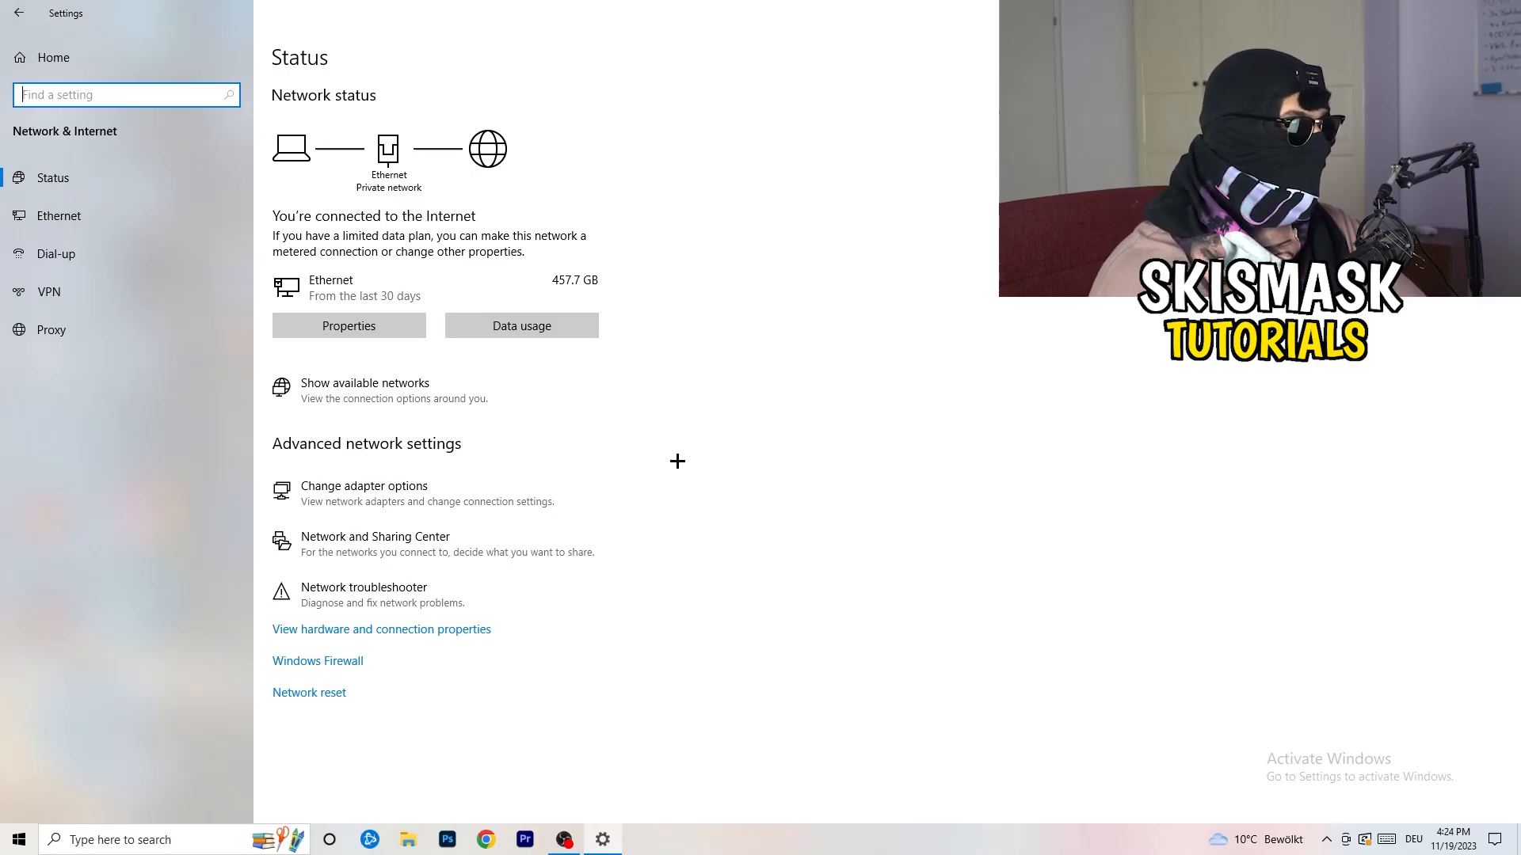
pyautogui.moveTo(438, 484)
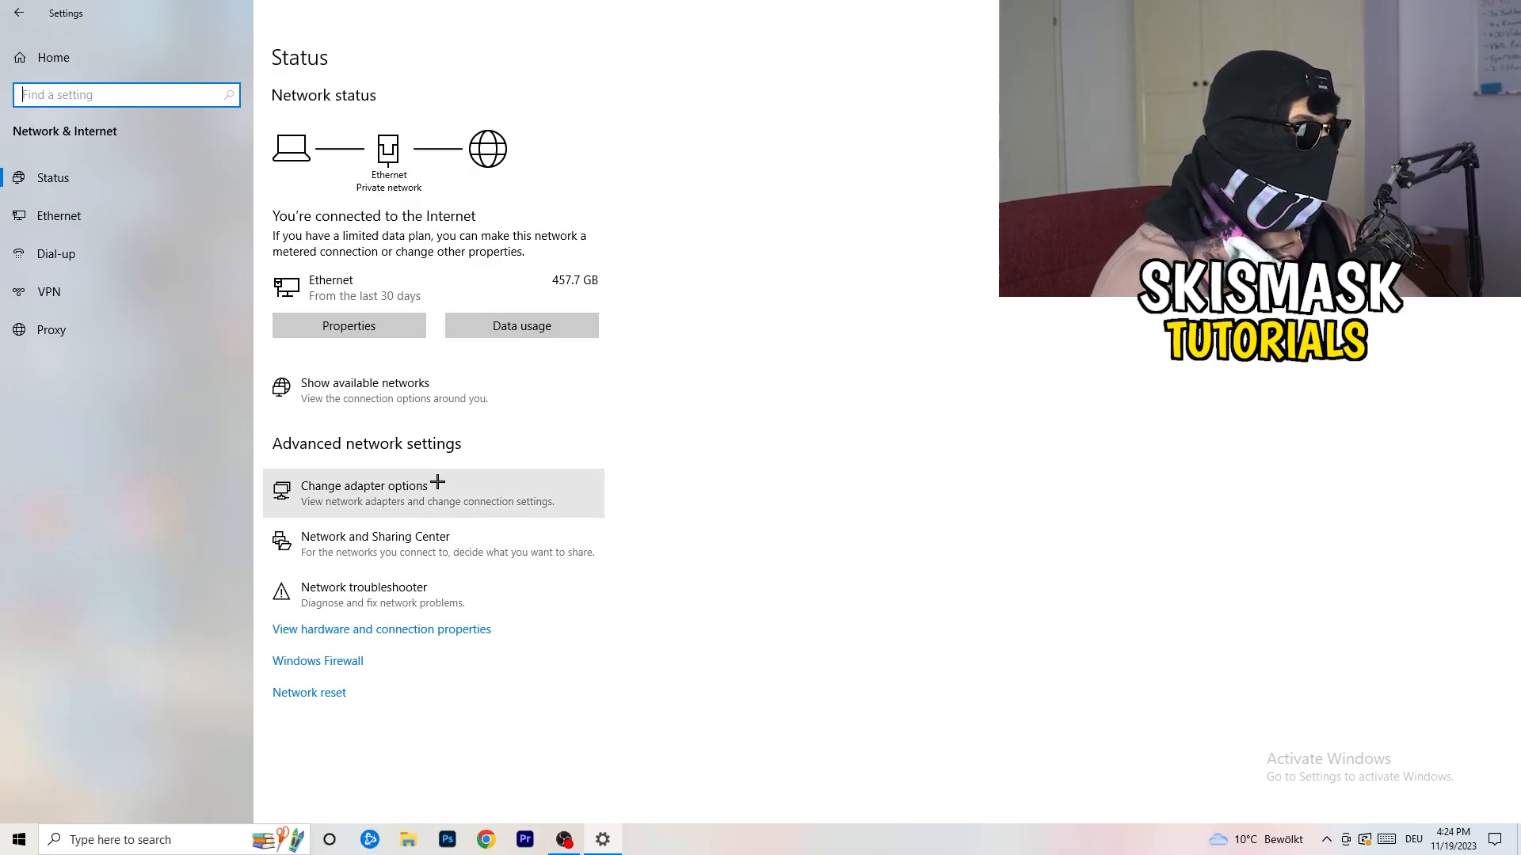
pyautogui.moveTo(397, 602)
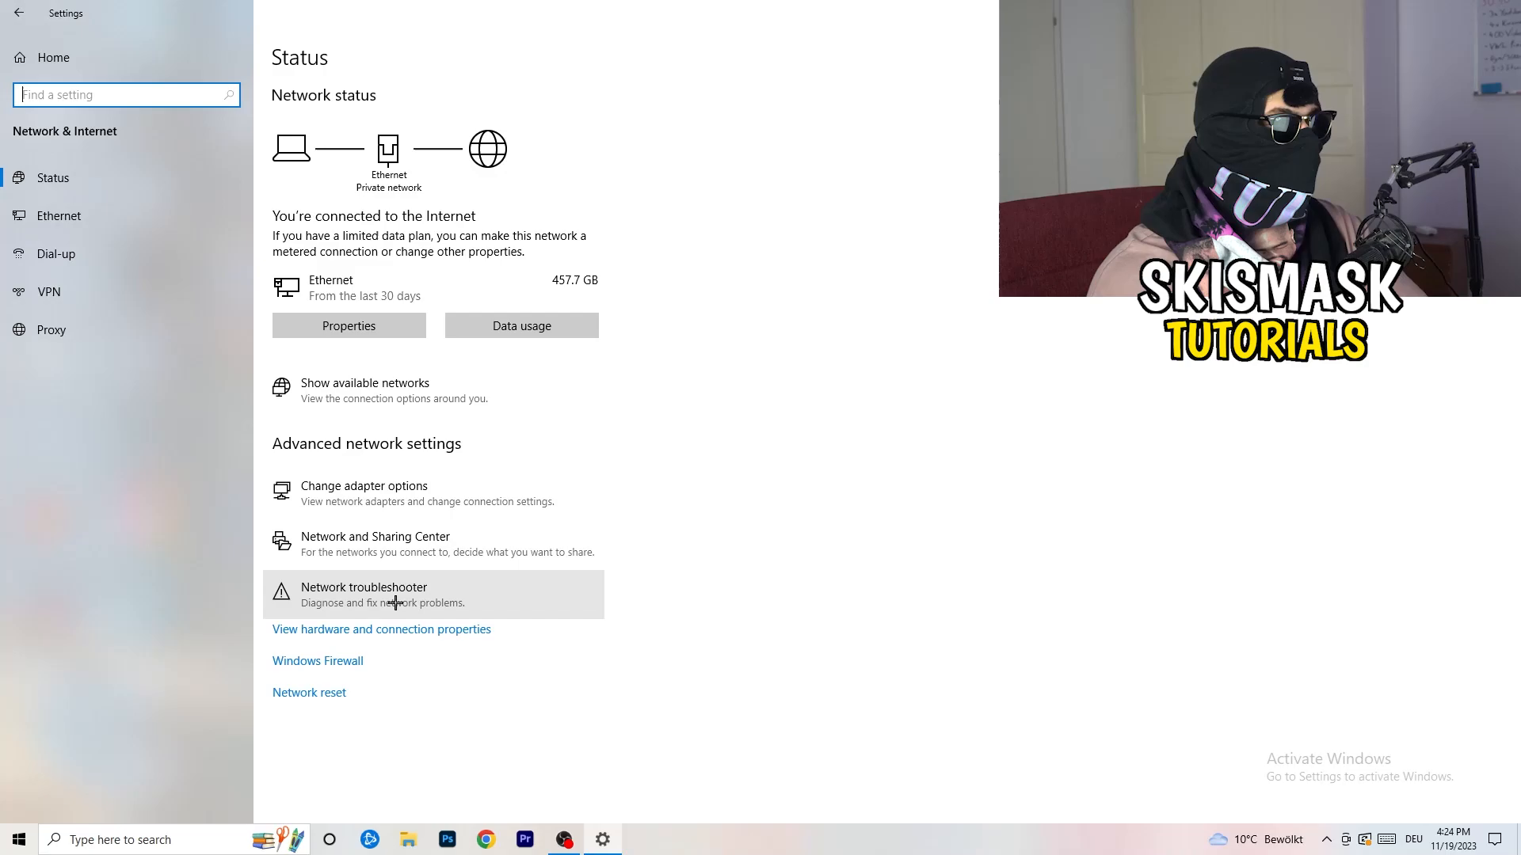
# Run the Network Adapter troubleshooter against all network adapters
pyautogui.click(362, 594)
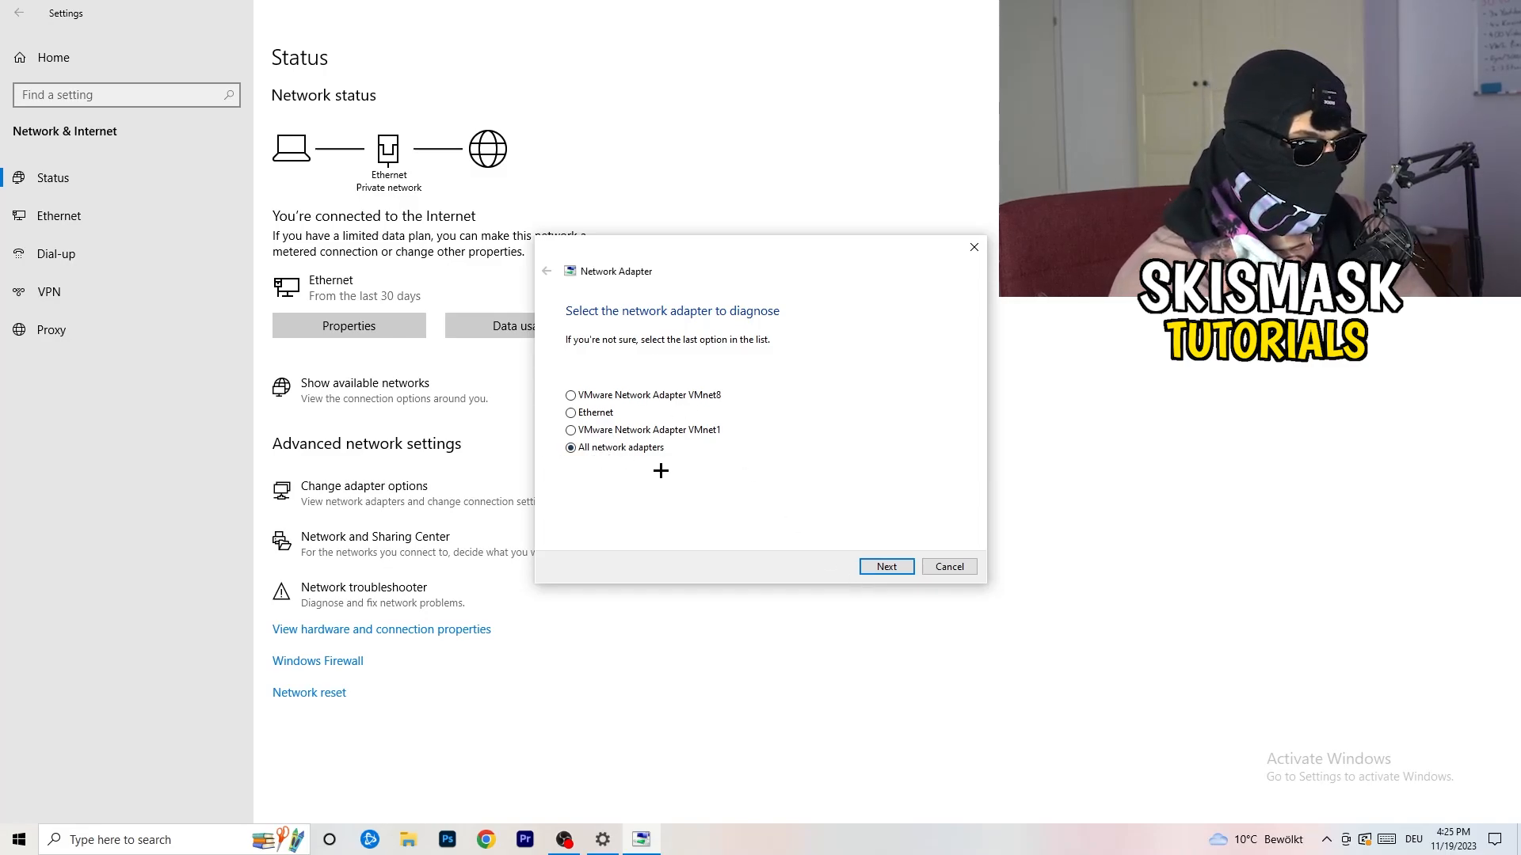
pyautogui.click(887, 565)
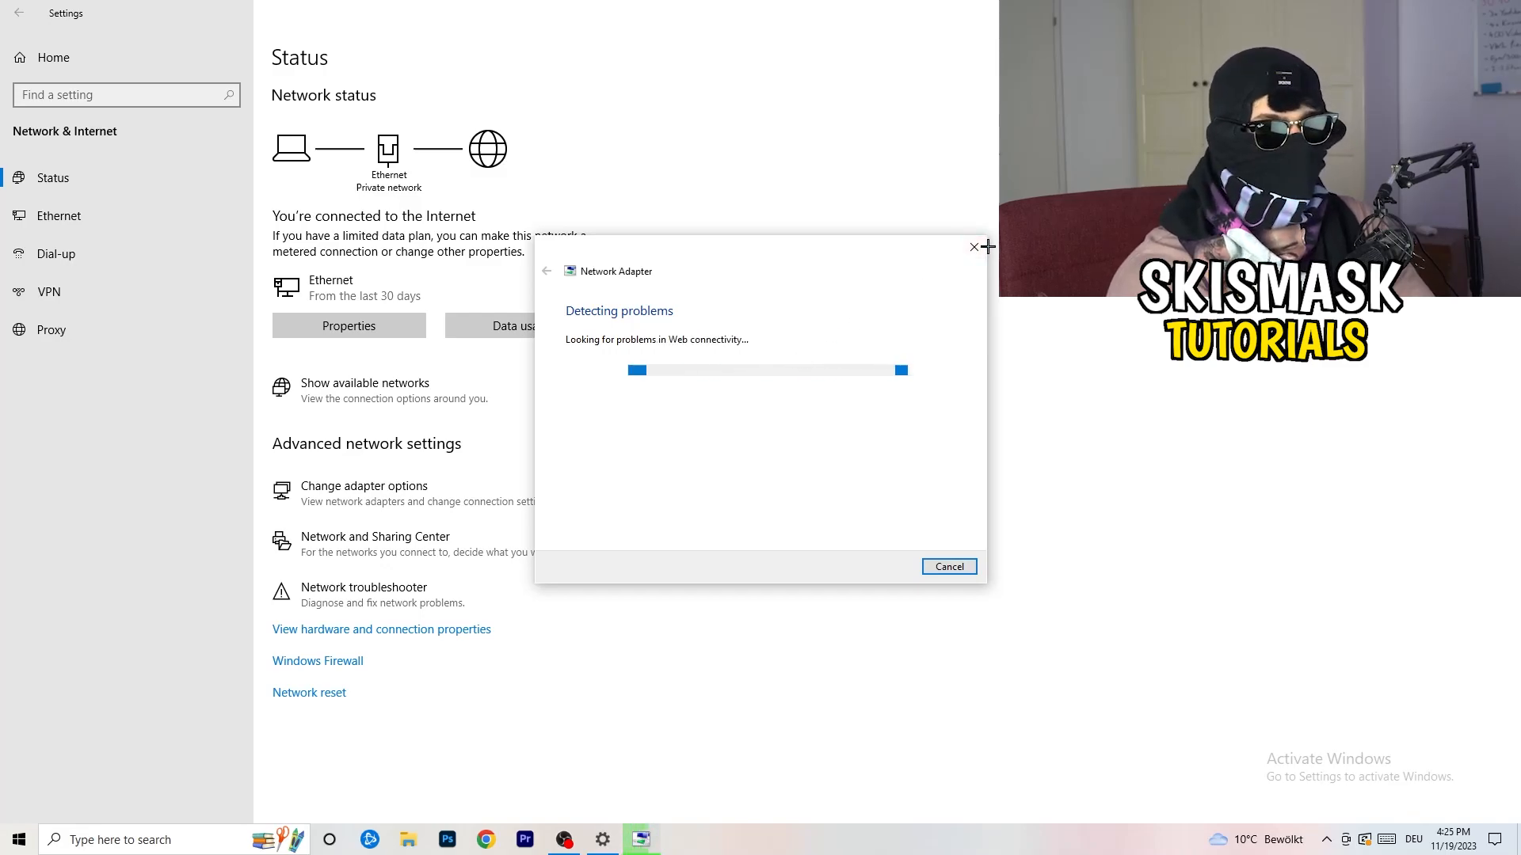
pyautogui.moveTo(974, 247)
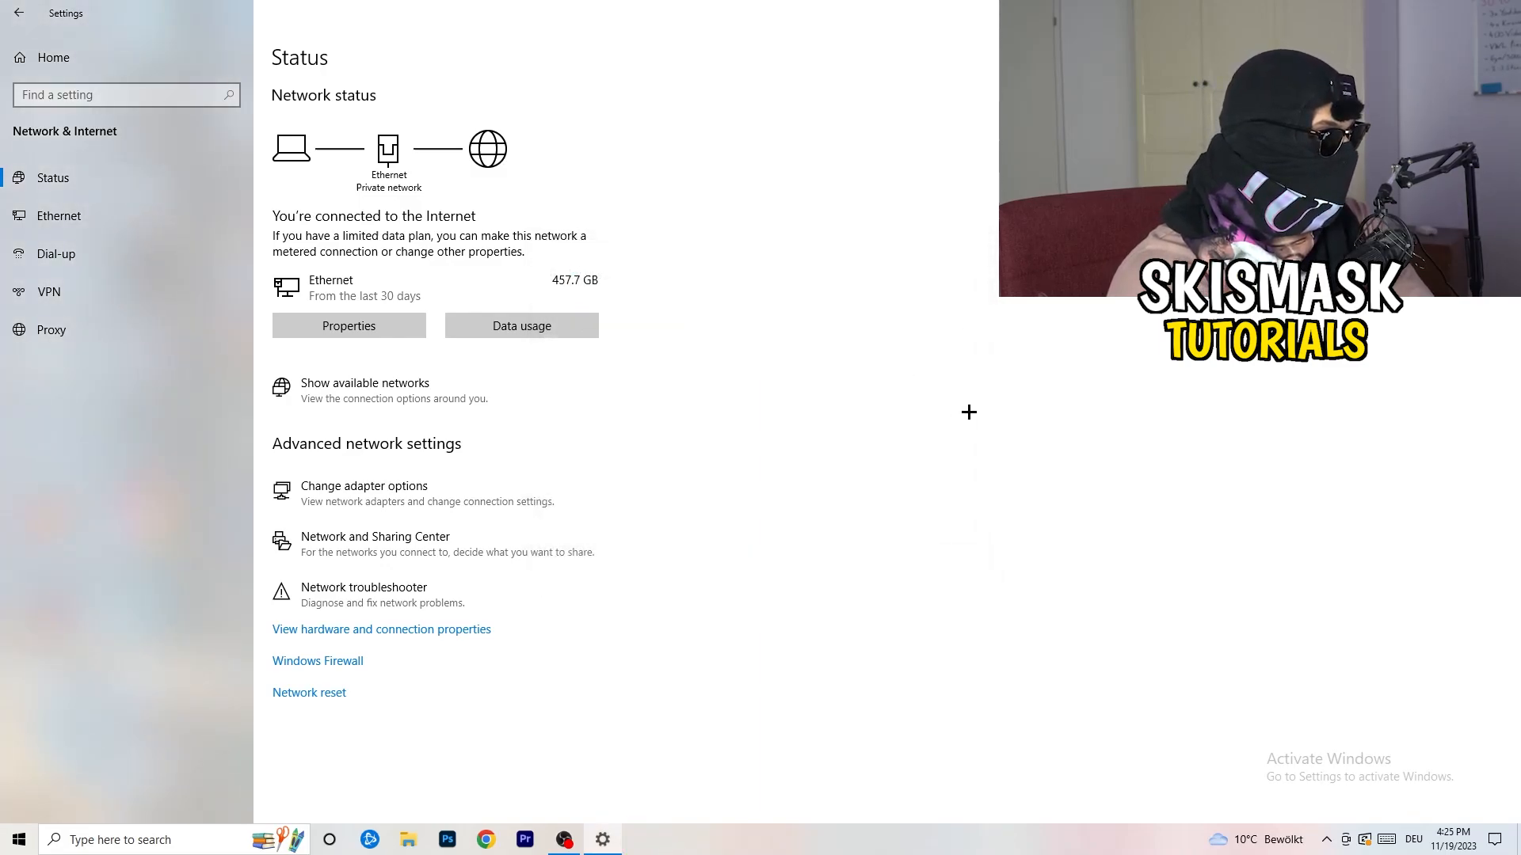
pyautogui.moveTo(374, 475)
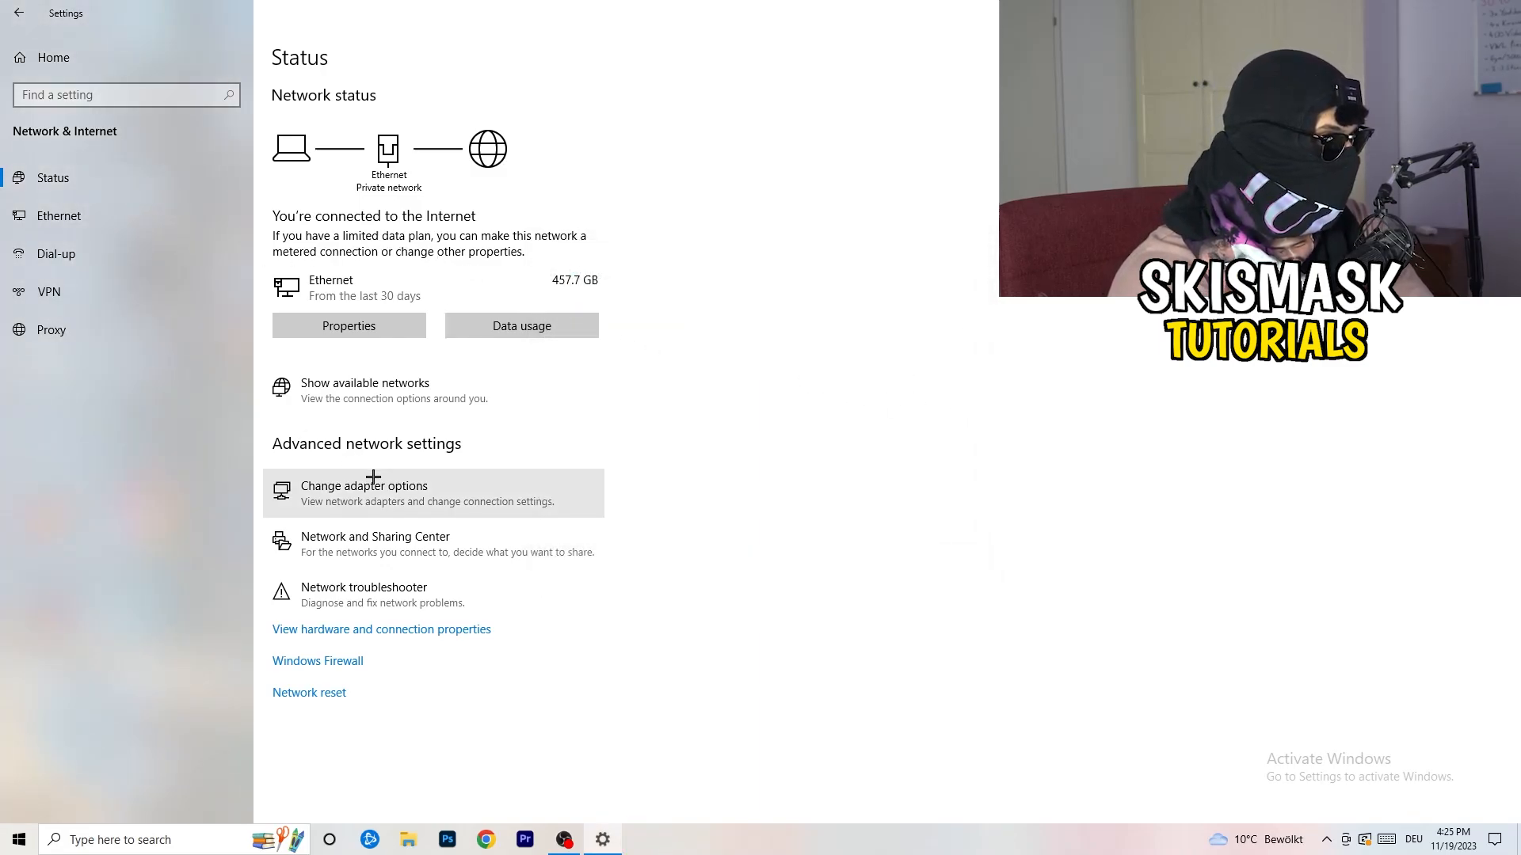
# In Network Connections disable the Ethernet adapter, then enable it again
pyautogui.click(363, 486)
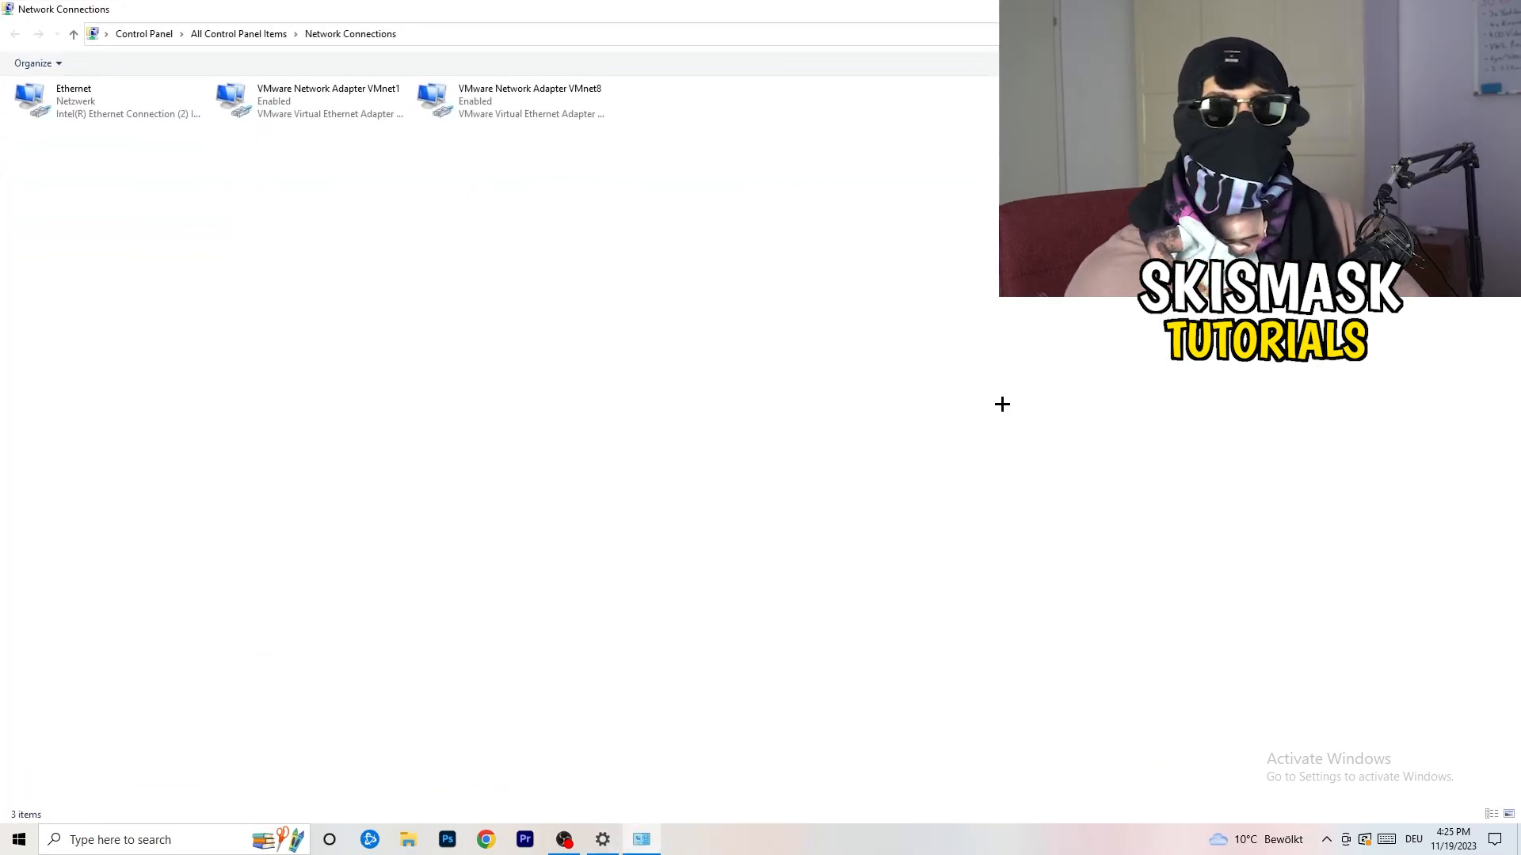
pyautogui.moveTo(765, 291)
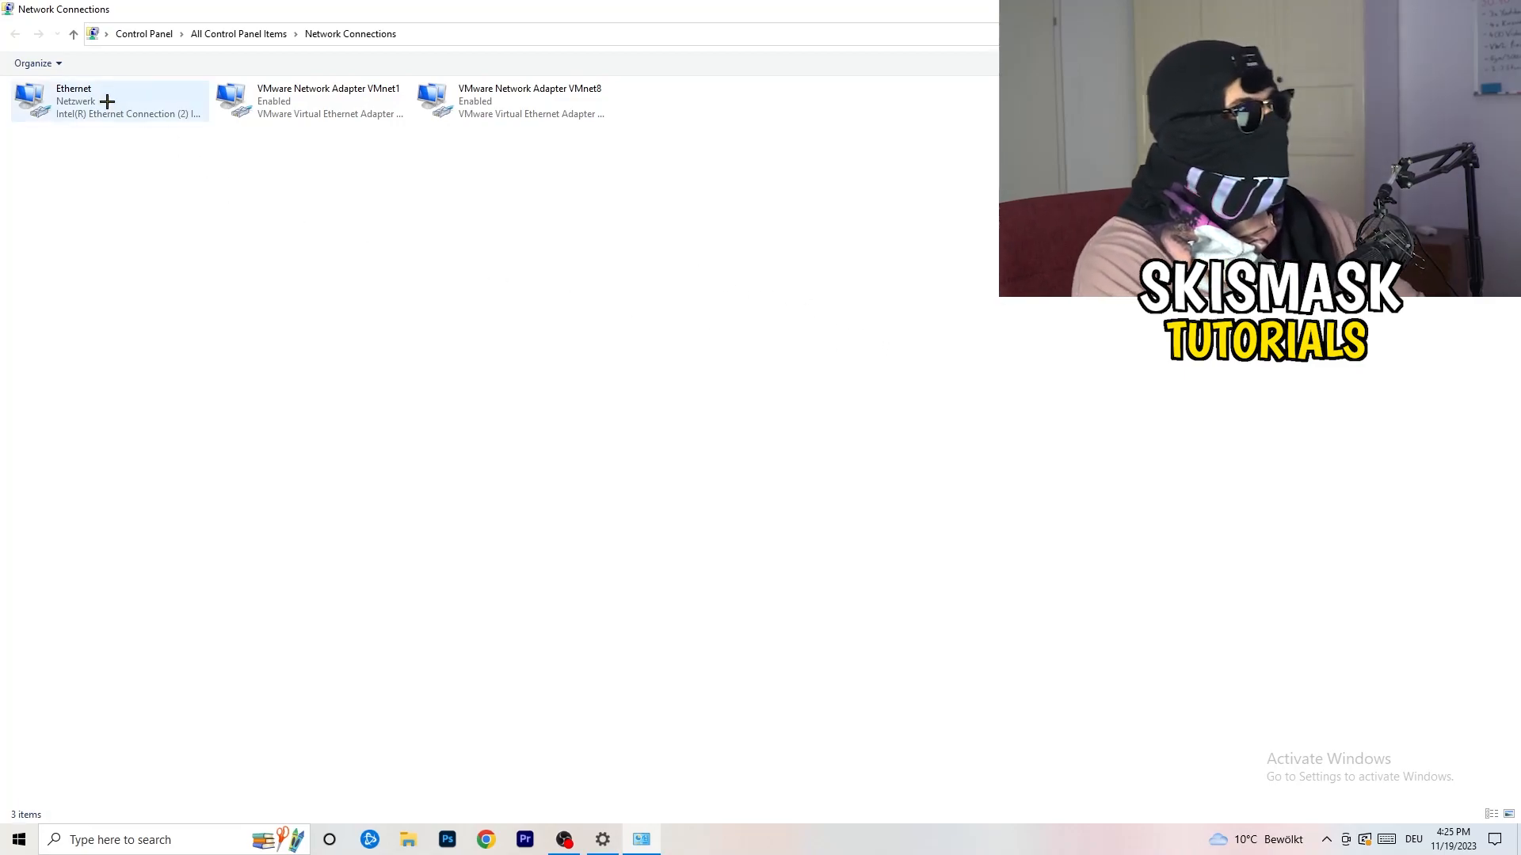
pyautogui.click(79, 101)
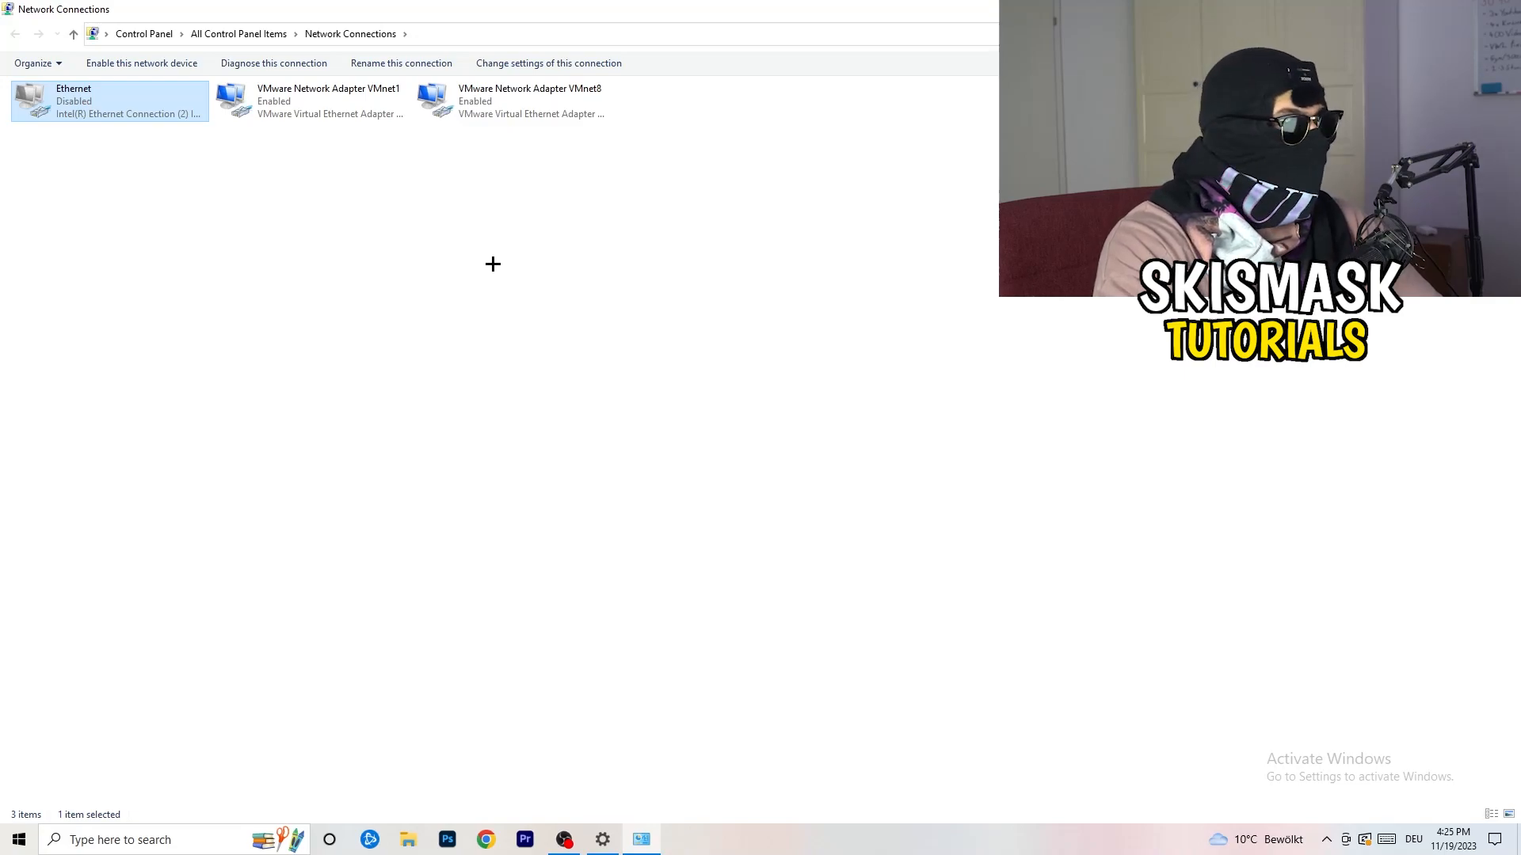
pyautogui.rightClick(95, 103)
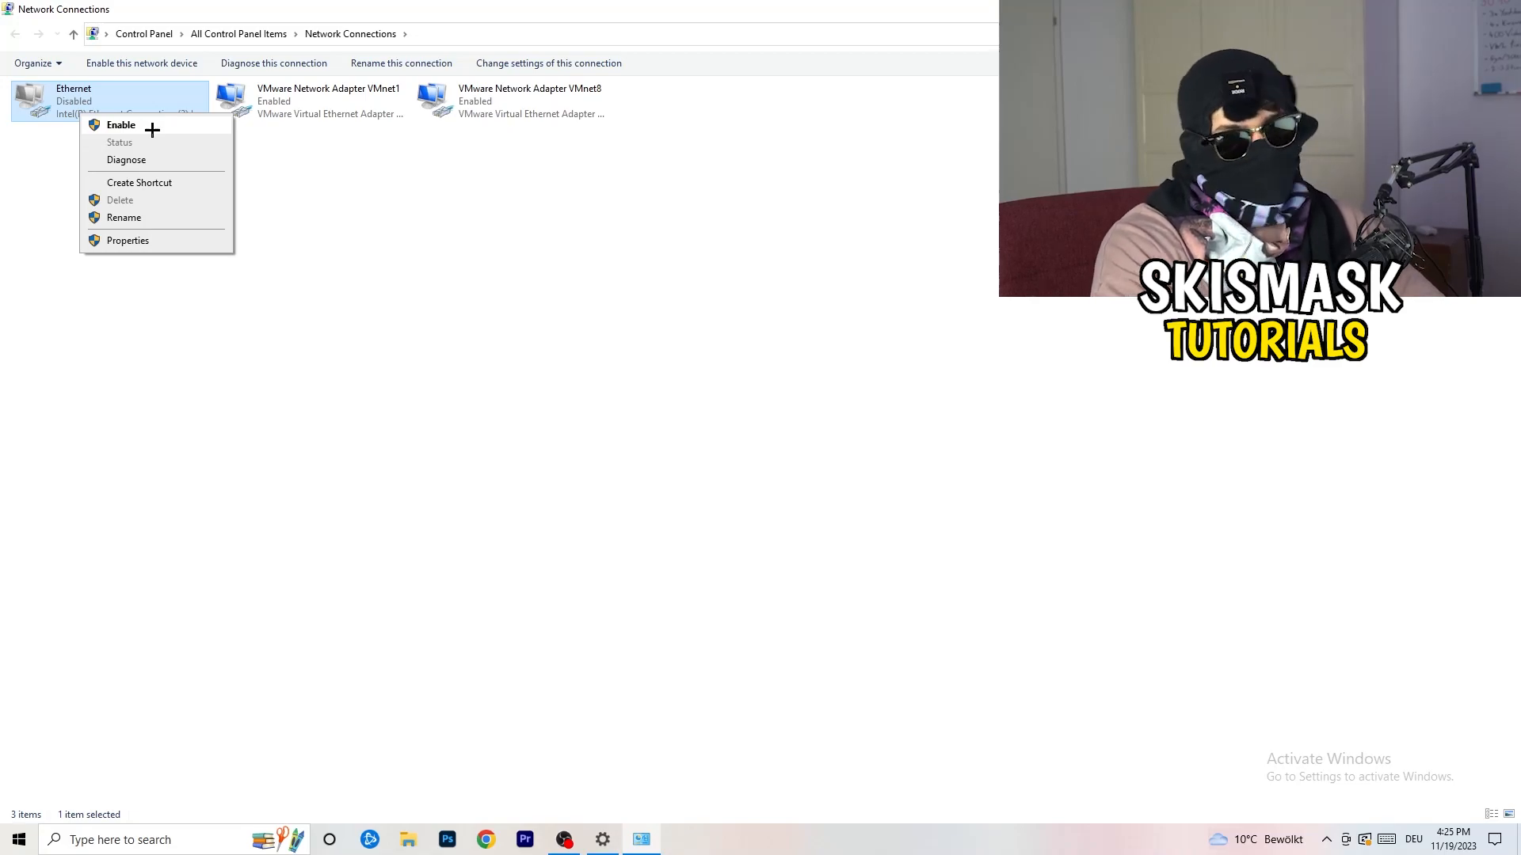
pyautogui.click(120, 124)
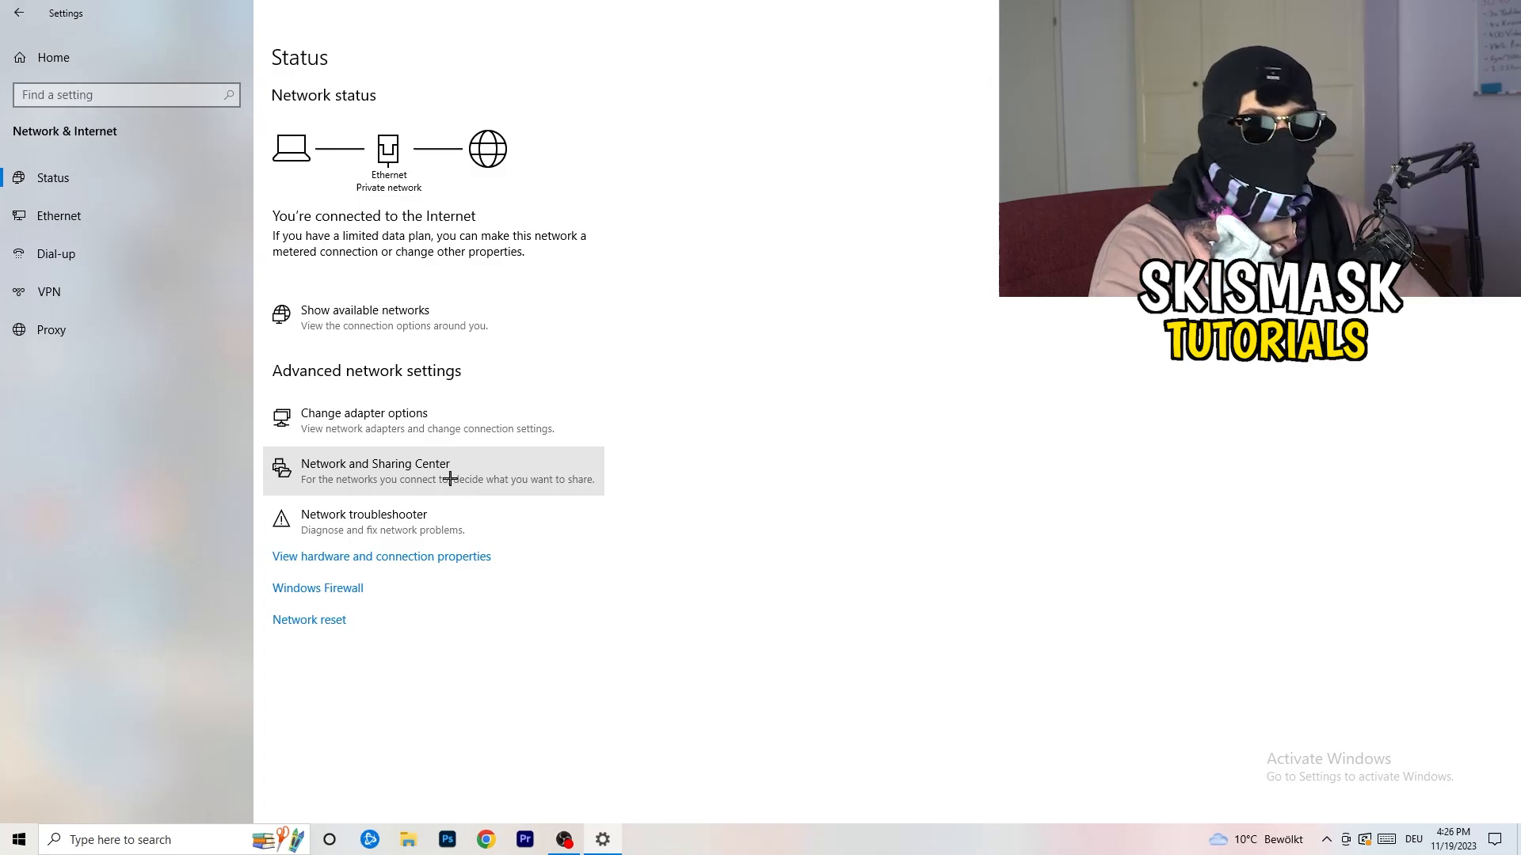
# Show the Network and Sharing Center and the Ethernet Status dialog (1.0 Gbps)
pyautogui.click(376, 464)
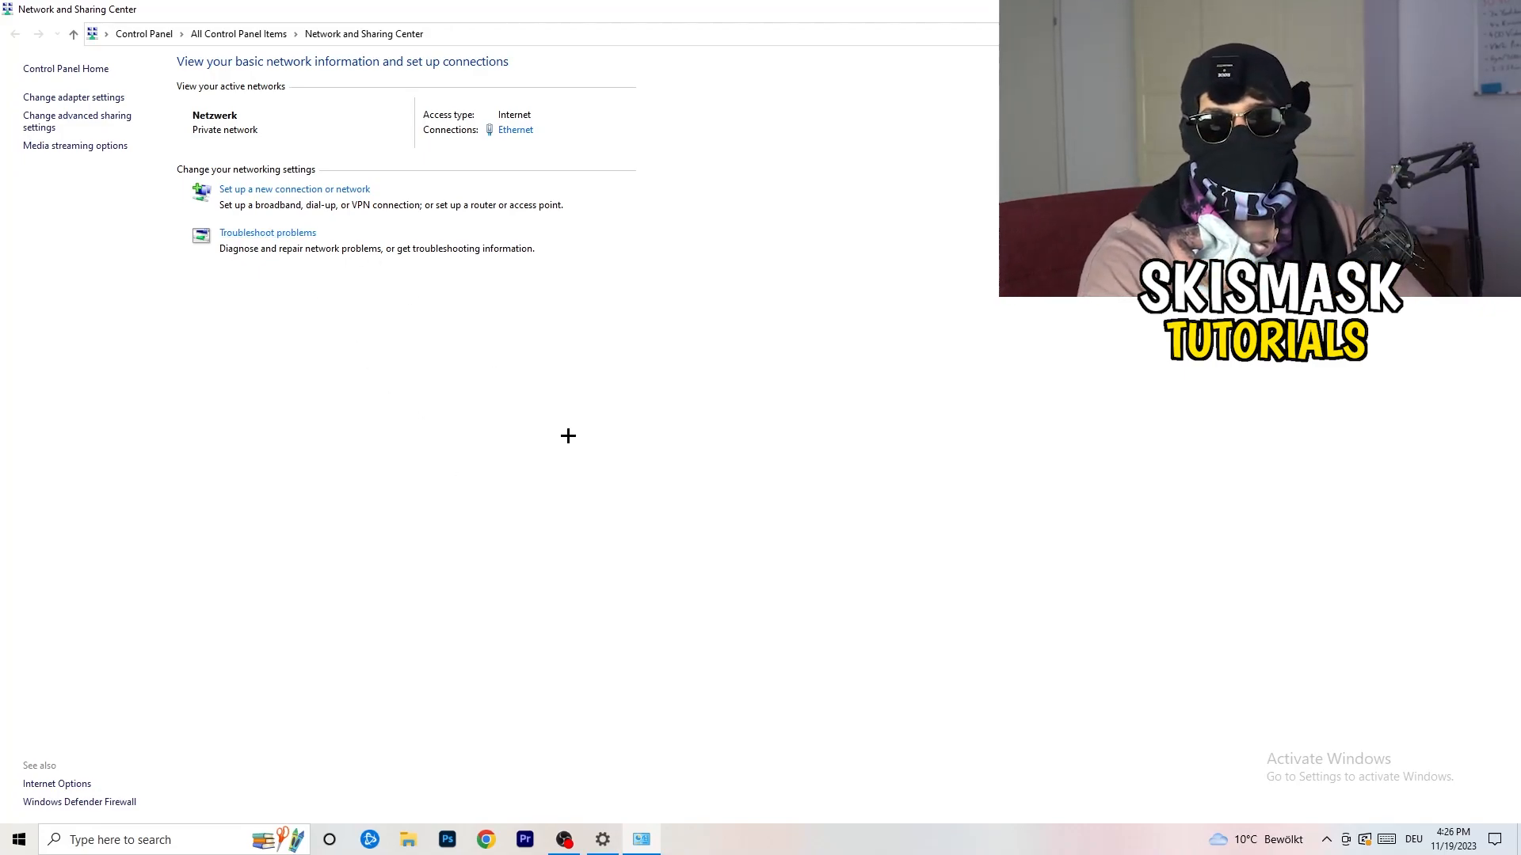
pyautogui.moveTo(450, 291)
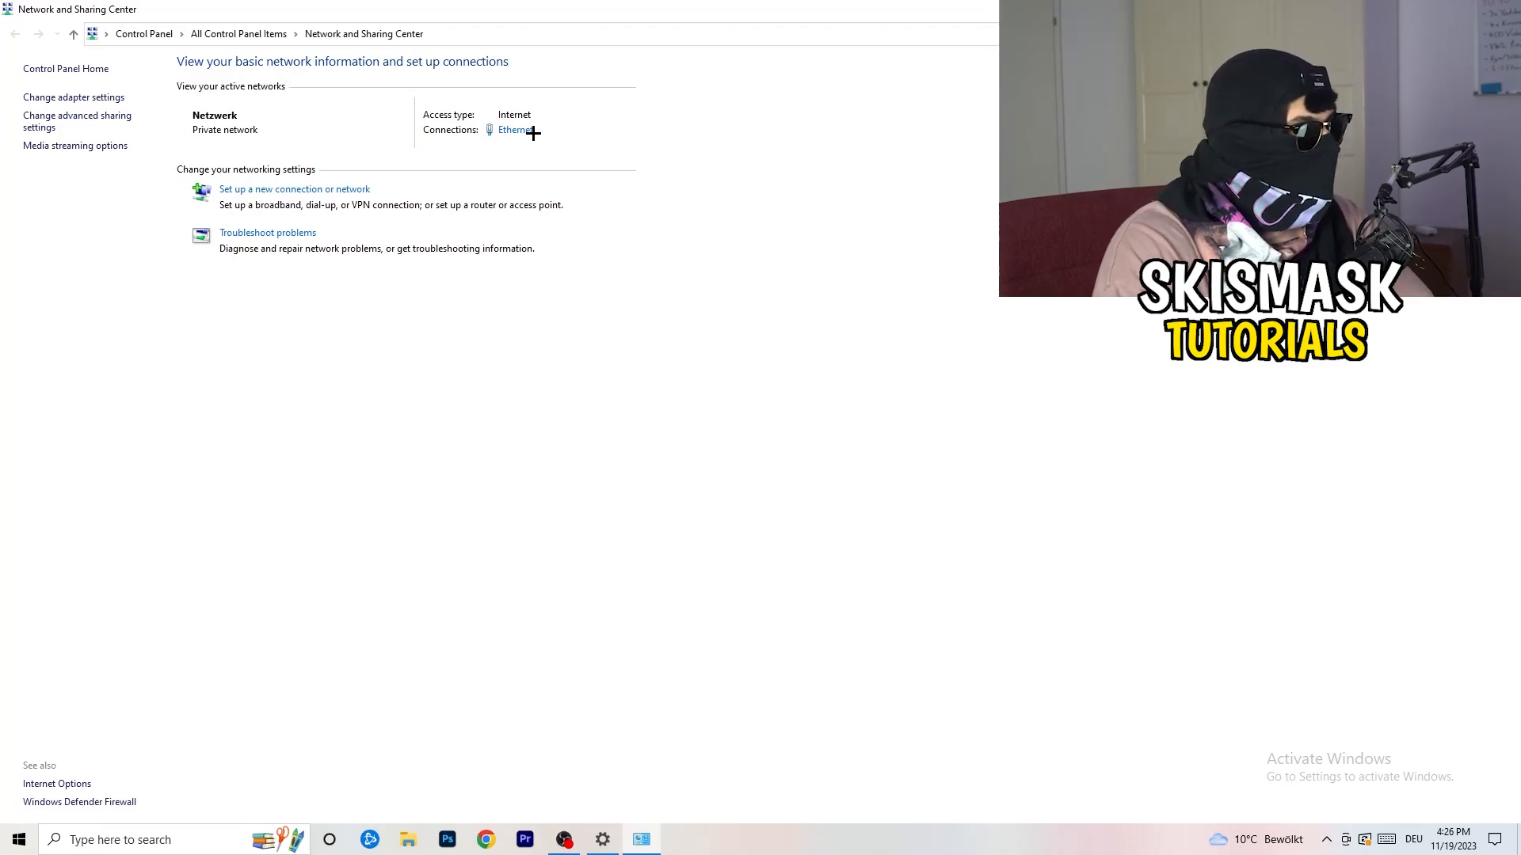
pyautogui.click(515, 130)
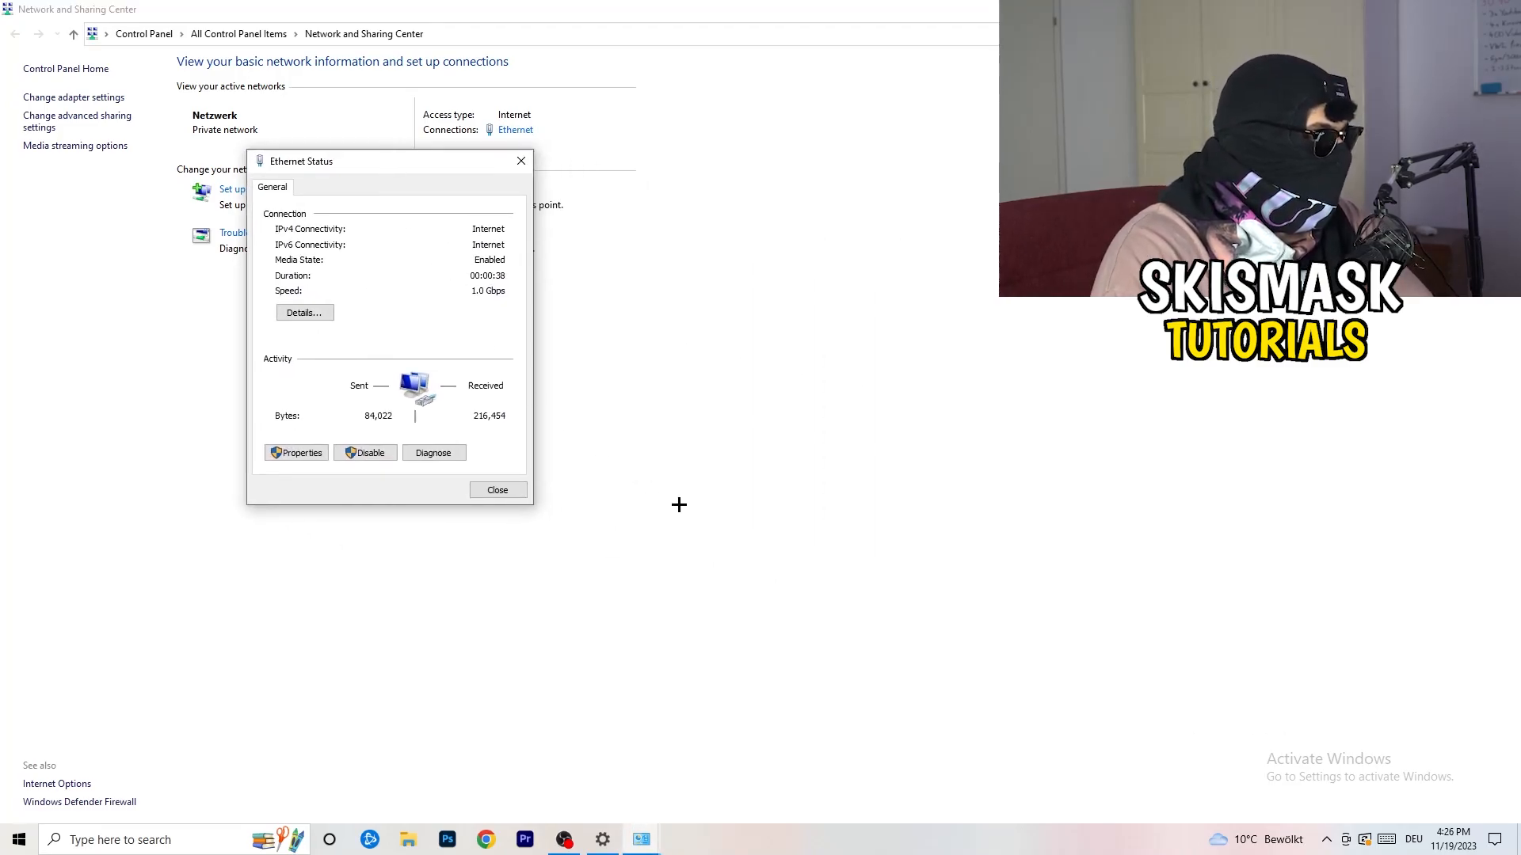
pyautogui.moveTo(446, 446)
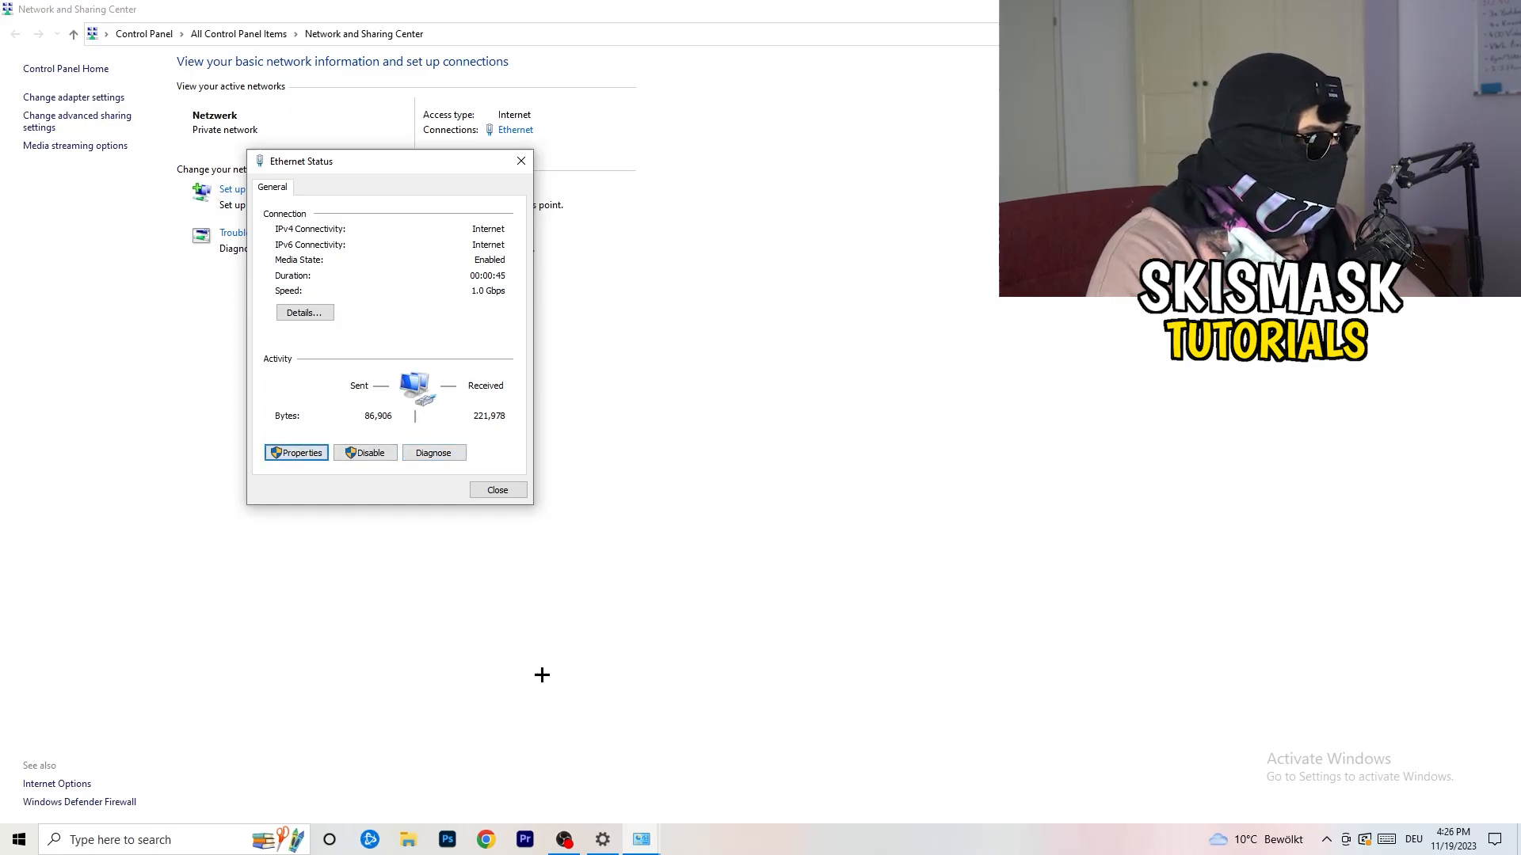
# Bring up the Ethernet Properties dialog listing its protocols and clients
pyautogui.click(296, 453)
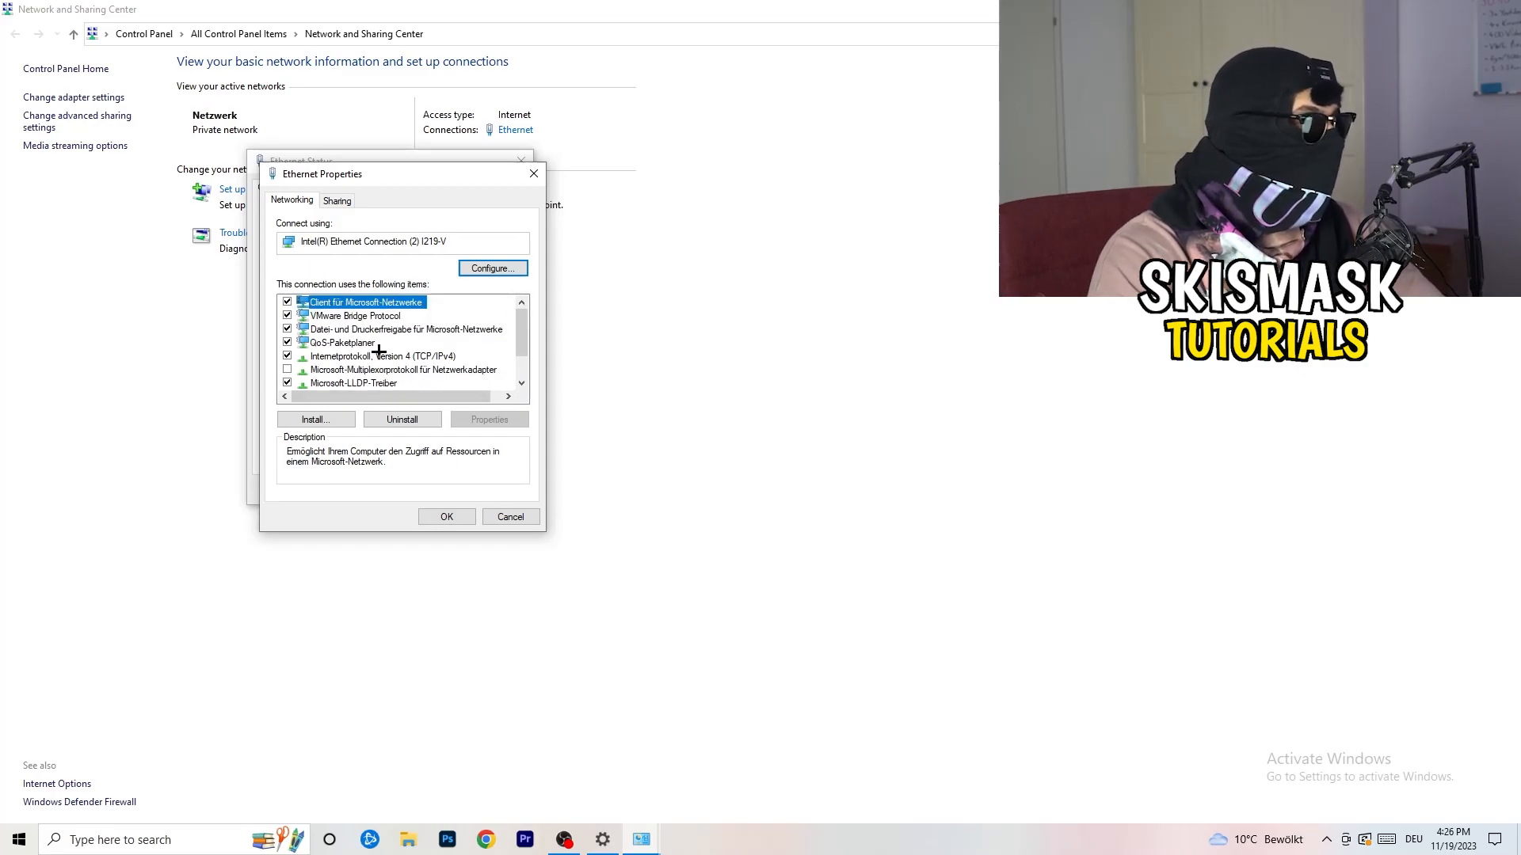
pyautogui.moveTo(367, 342)
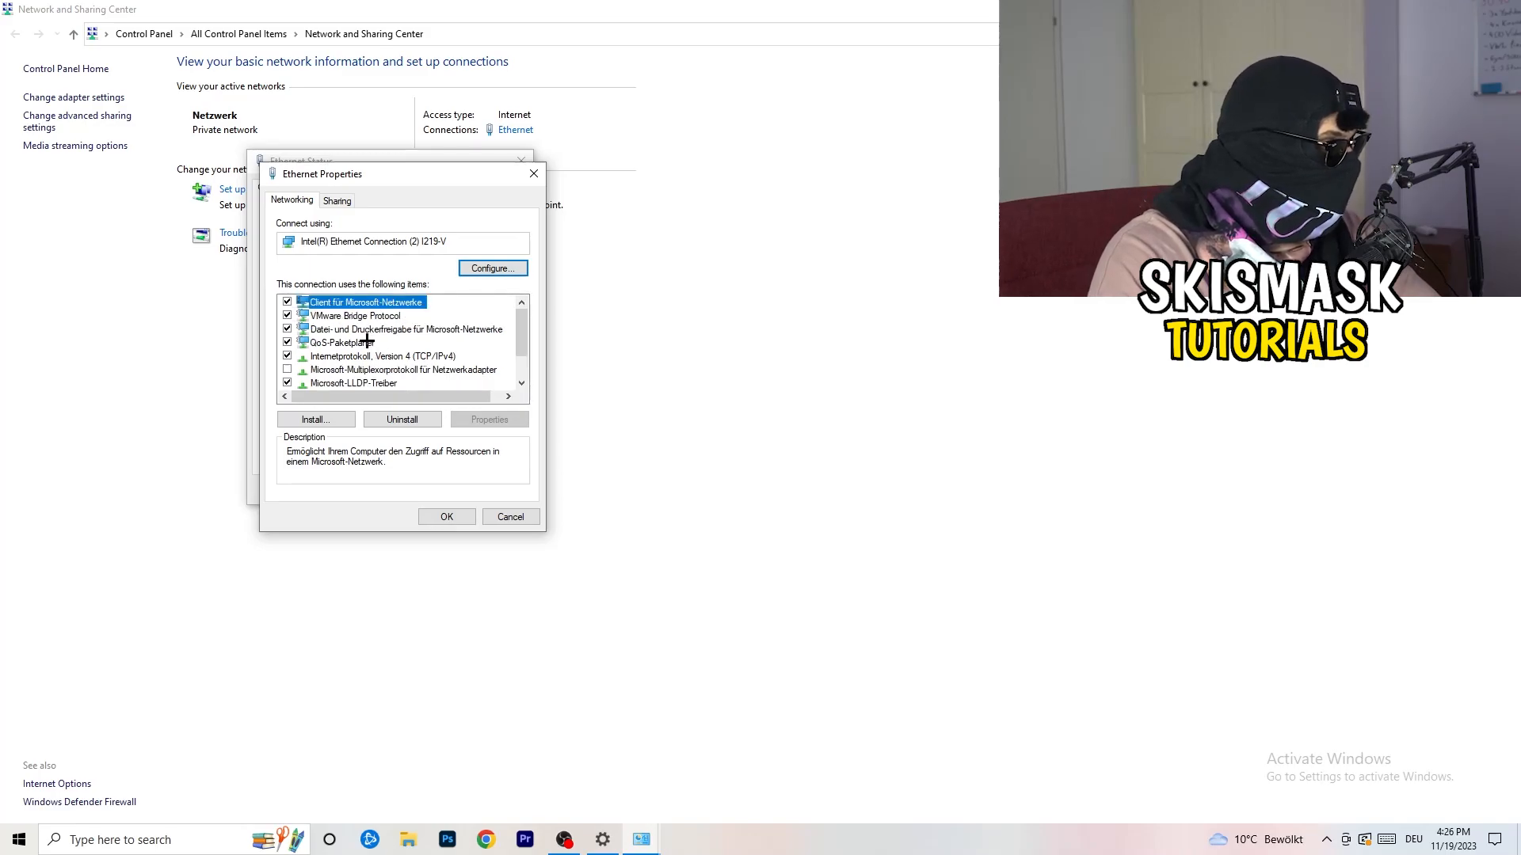
# In IPv4 properties choose 'Use the following IP address' ready for manual entry
pyautogui.doubleClick(382, 355)
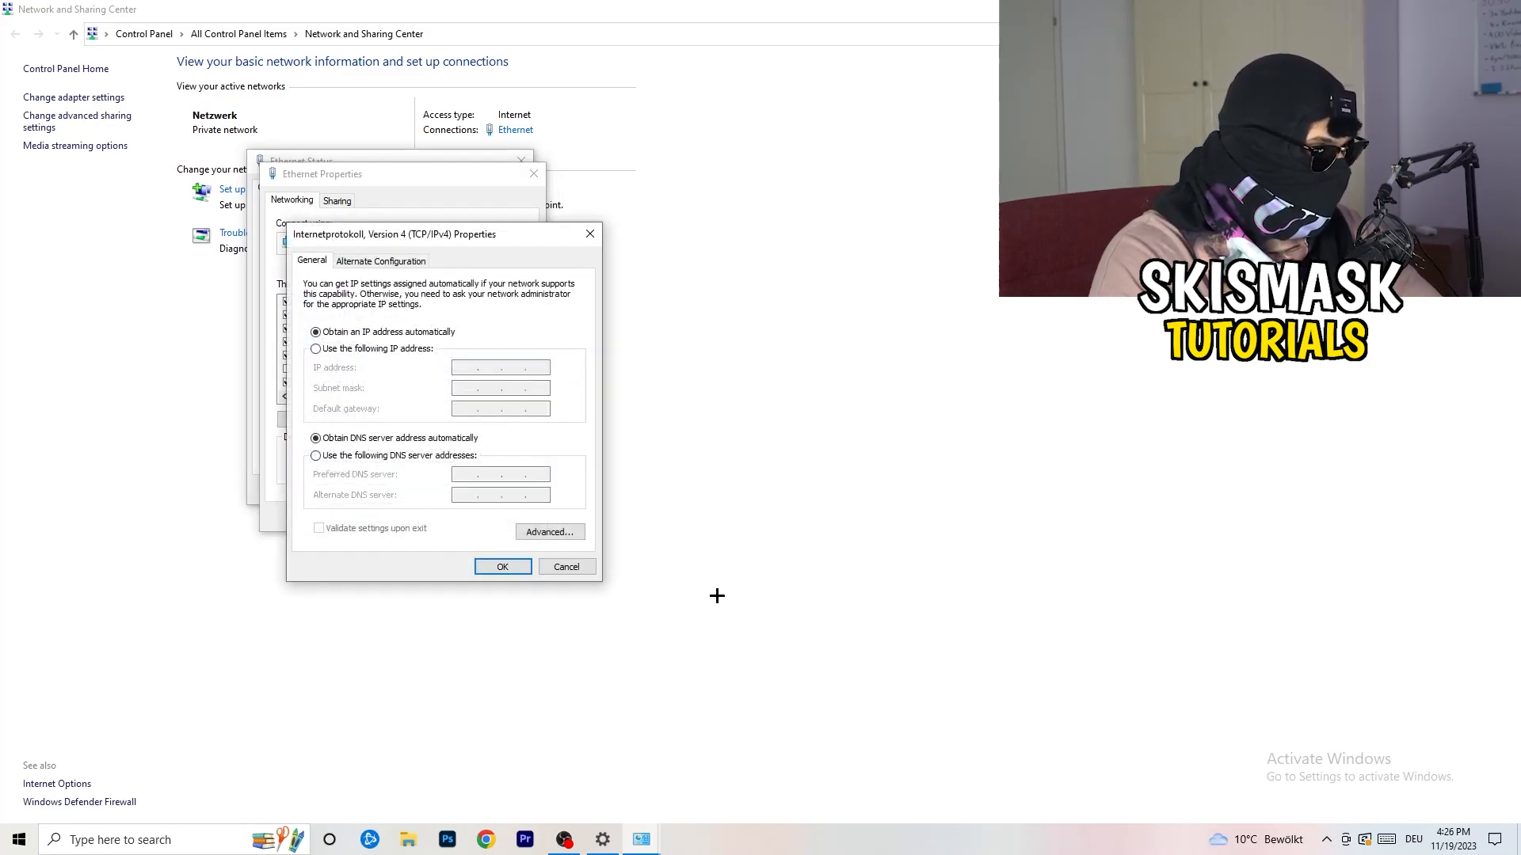
pyautogui.moveTo(545, 495)
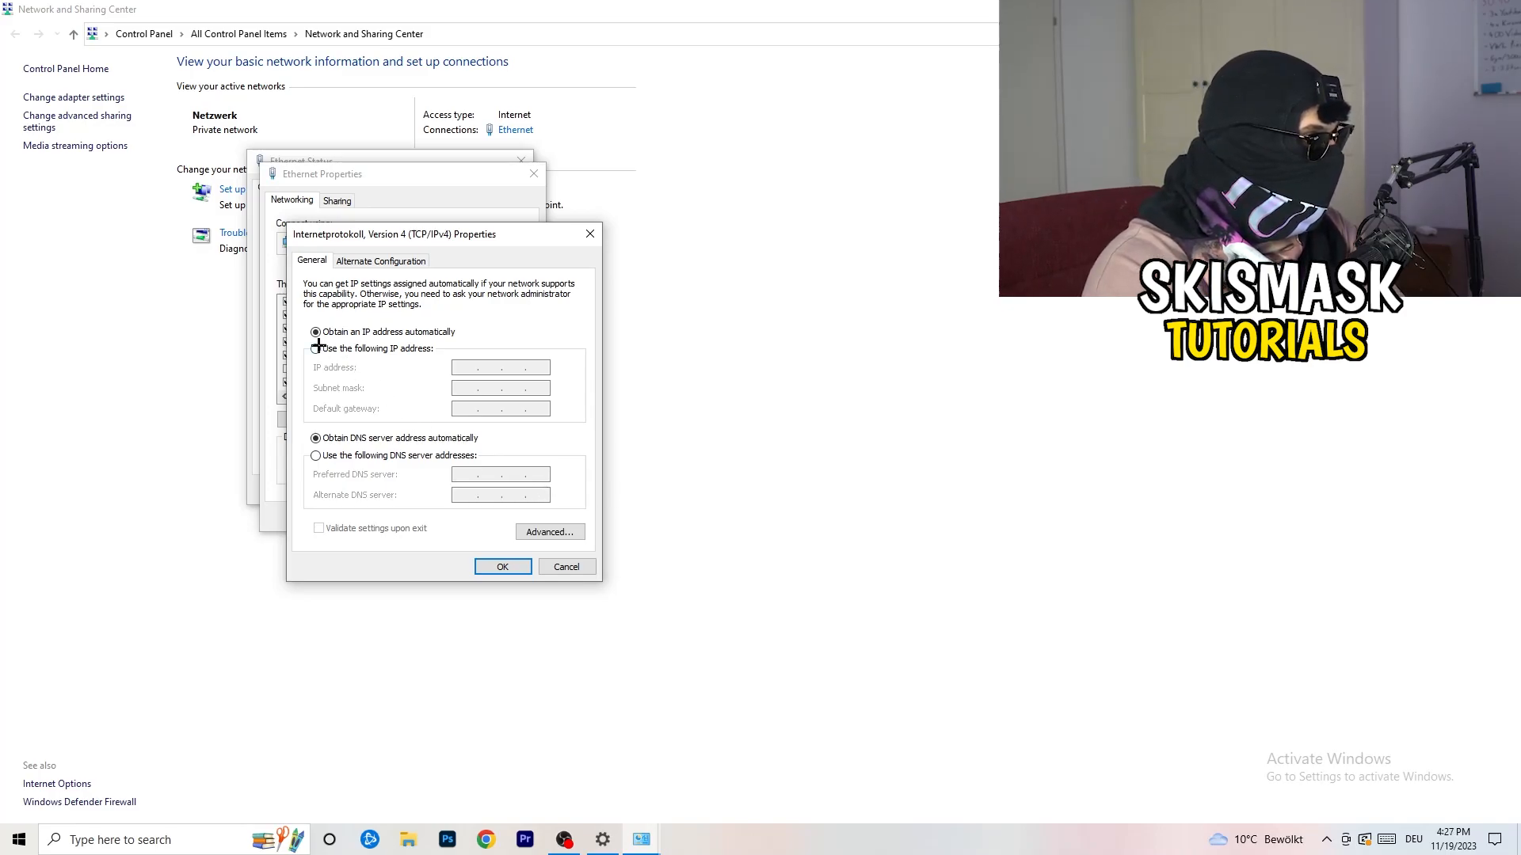
pyautogui.click(317, 348)
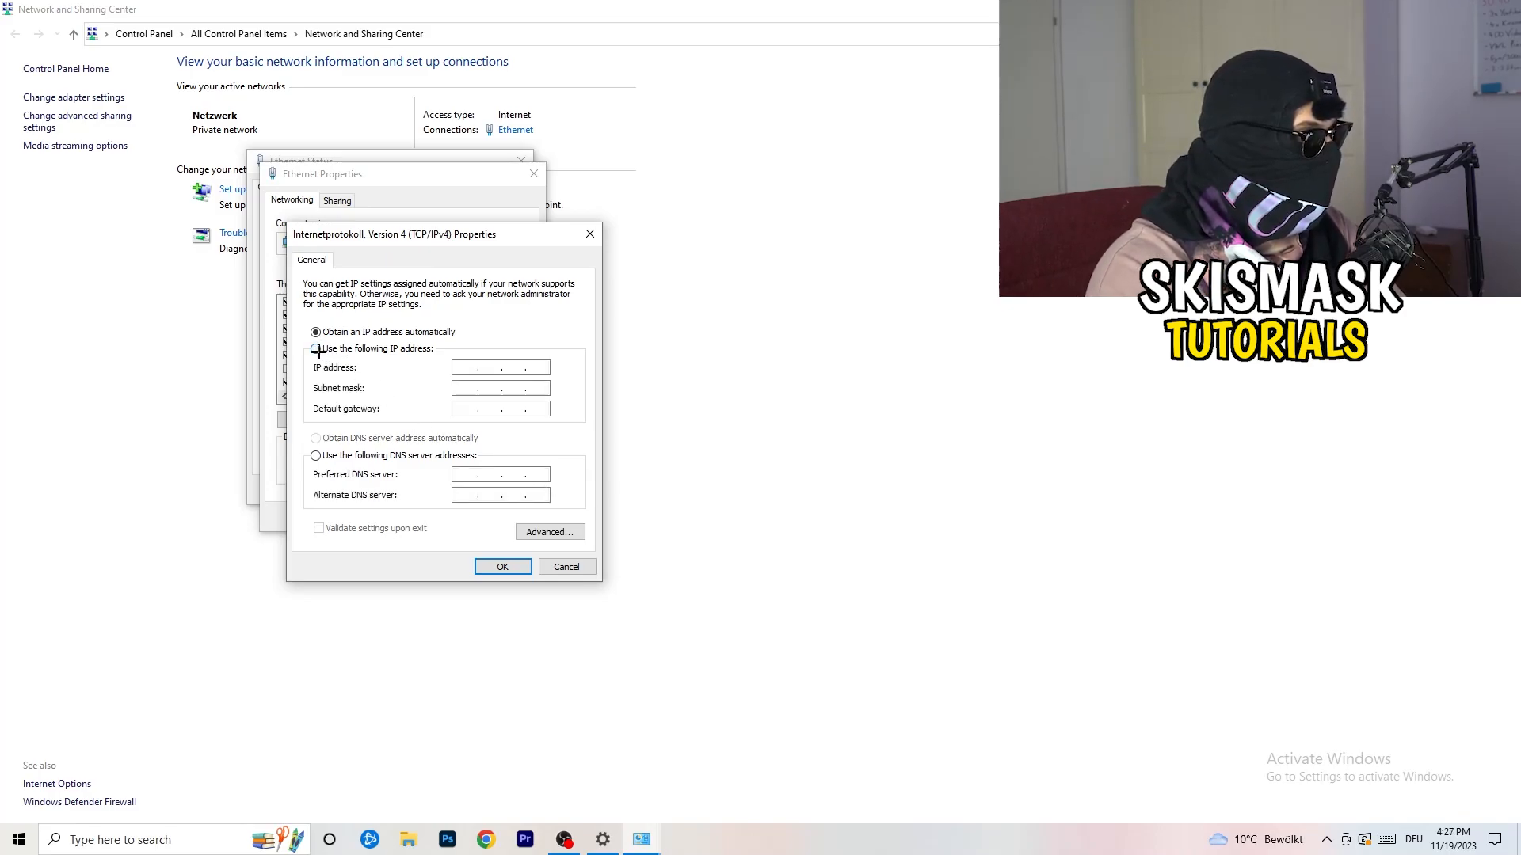
pyautogui.click(315, 349)
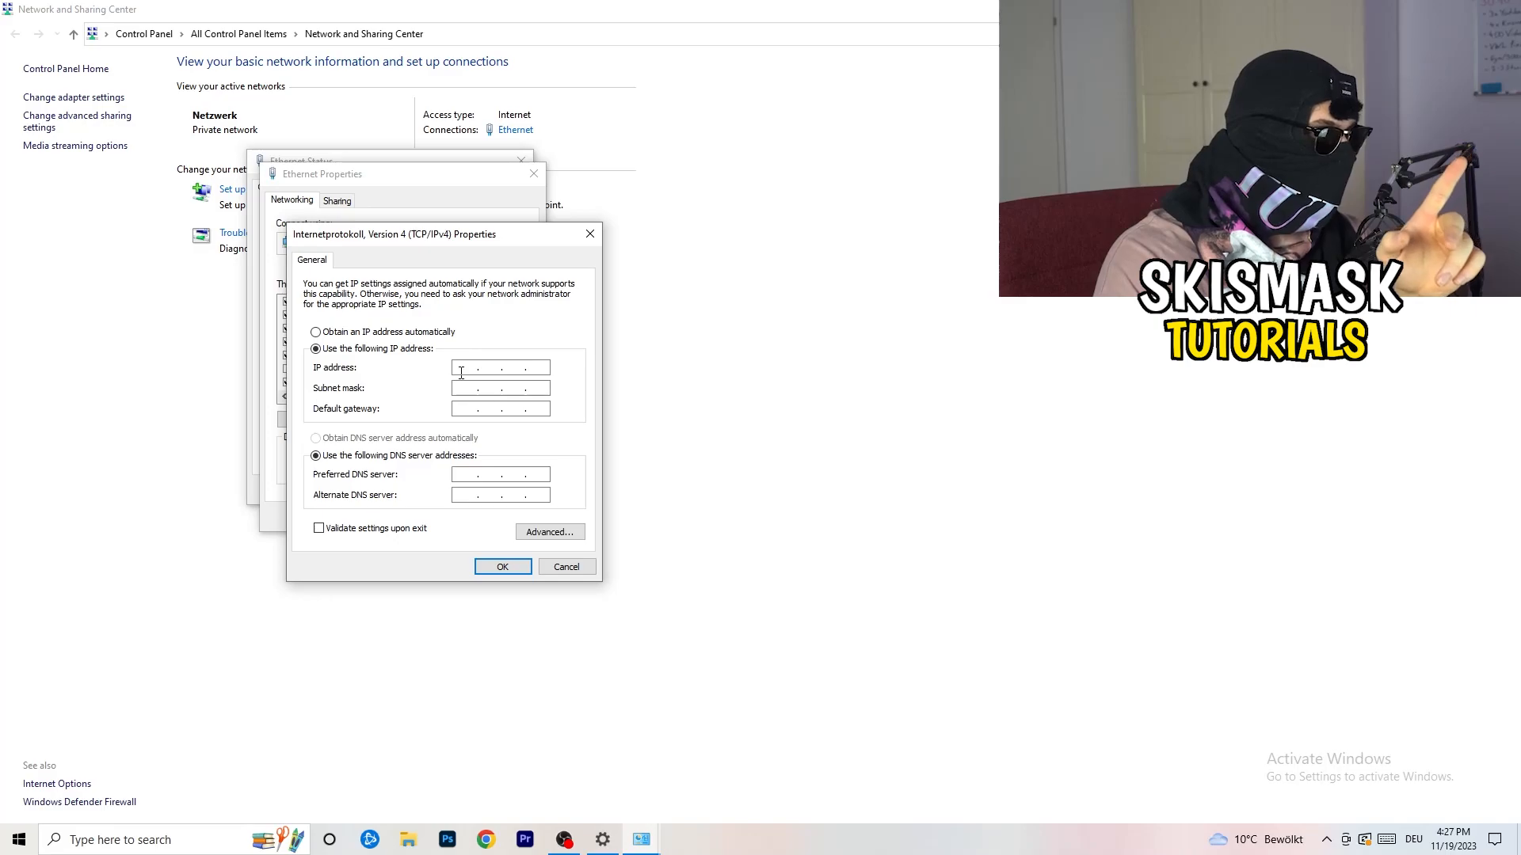
pyautogui.moveTo(447, 508)
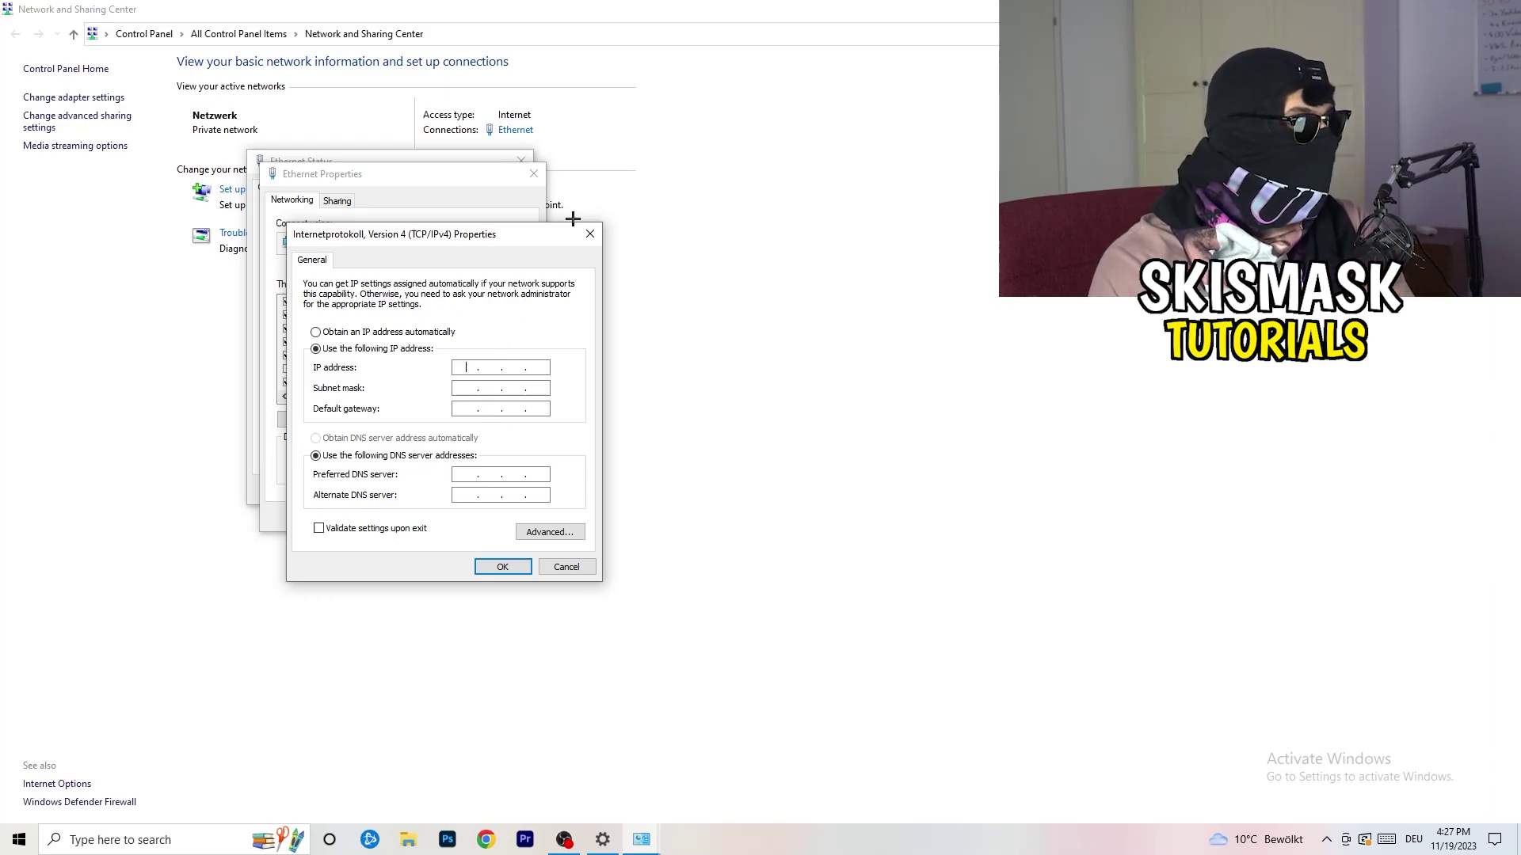
pyautogui.moveTo(590, 234)
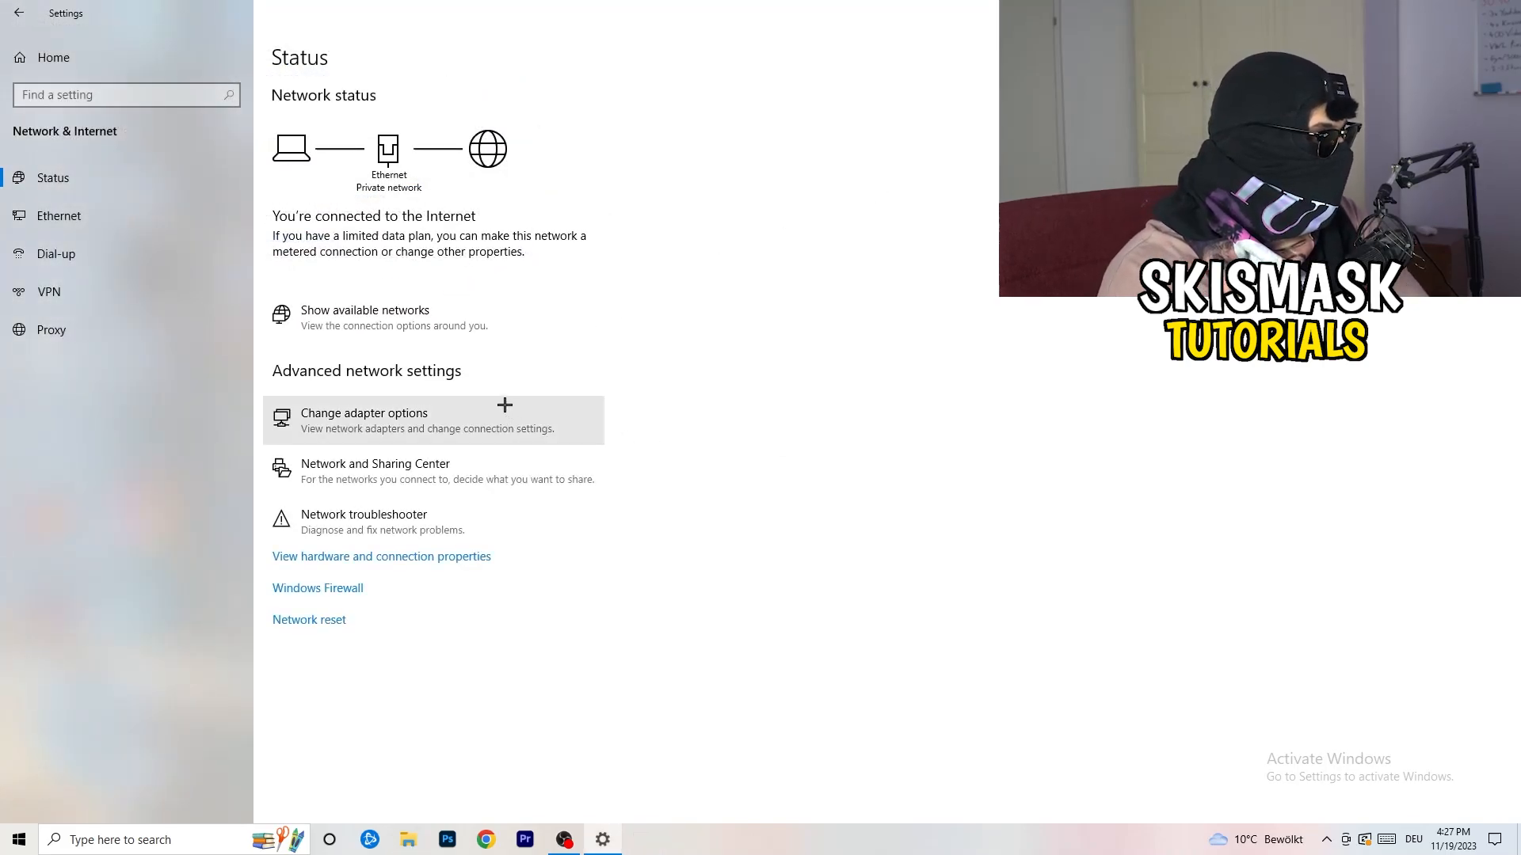
pyautogui.moveTo(472, 539)
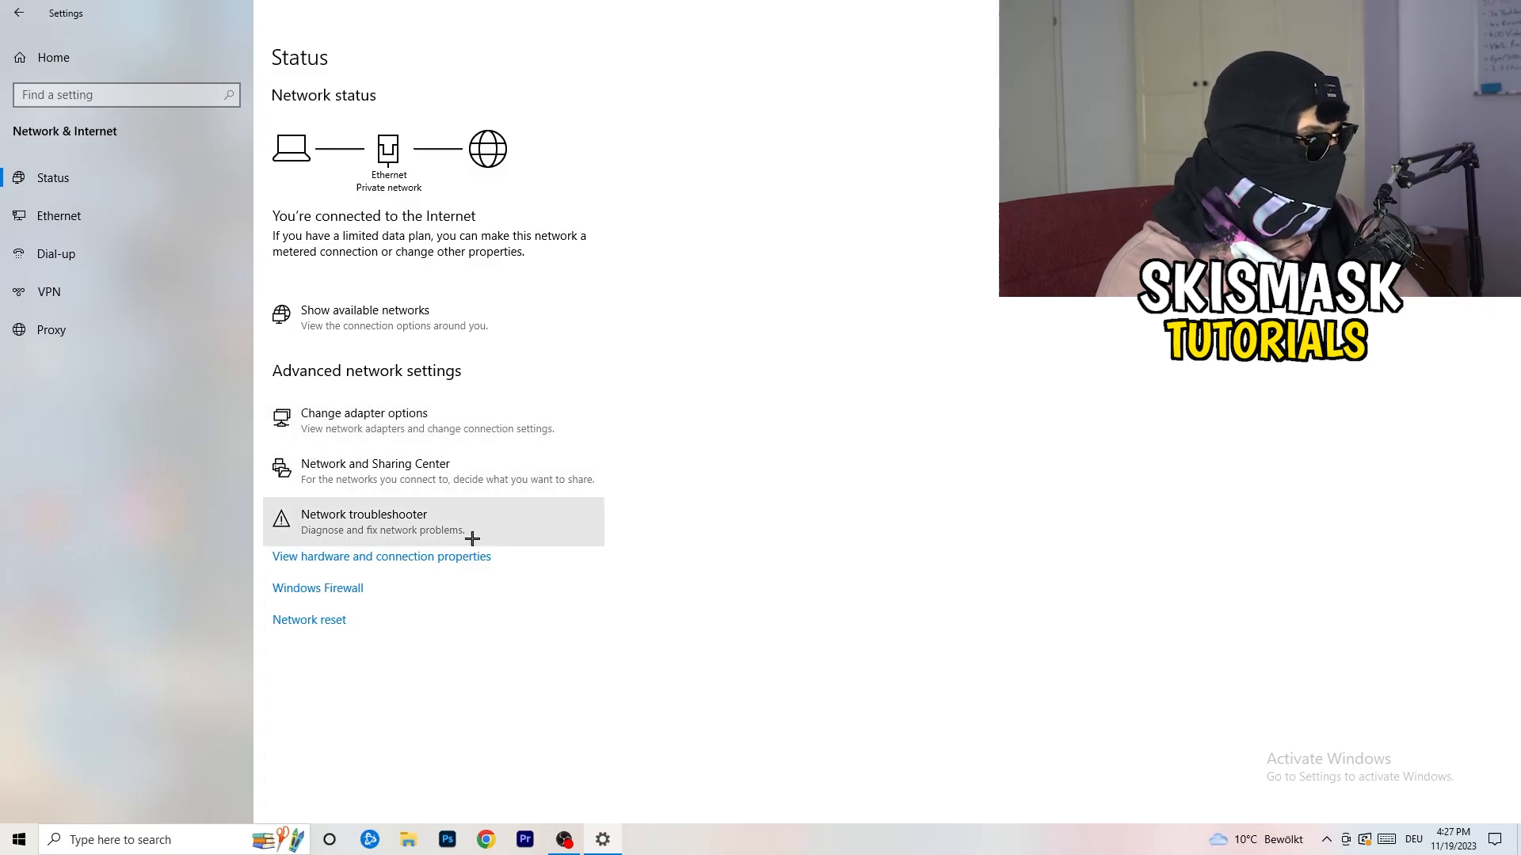
pyautogui.moveTo(439, 619)
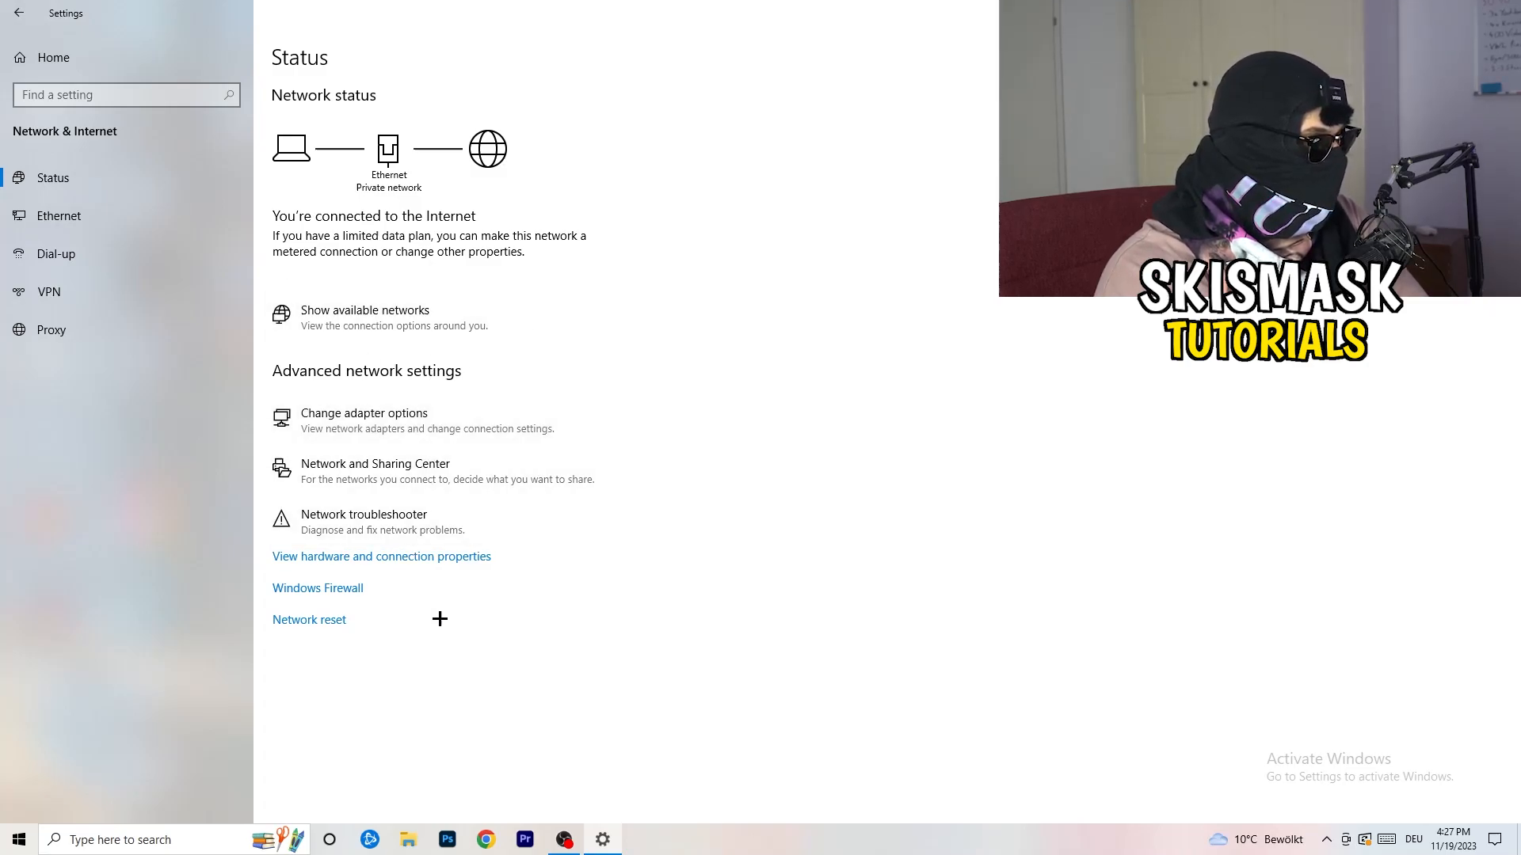
pyautogui.moveTo(332, 625)
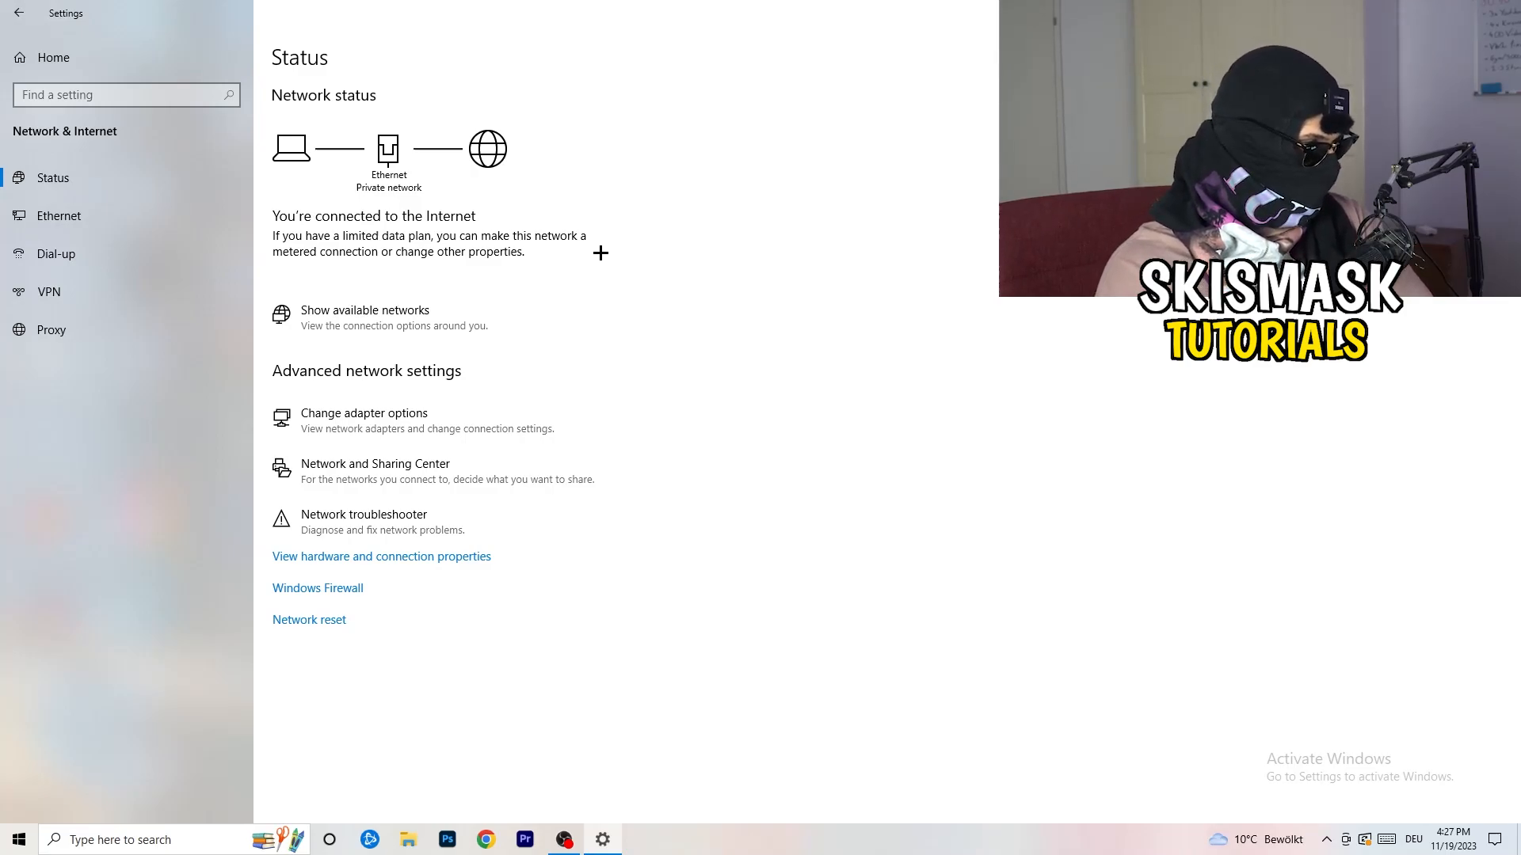
# Confirm from the tray network flyout that the connection shows Connected
pyautogui.click(1329, 839)
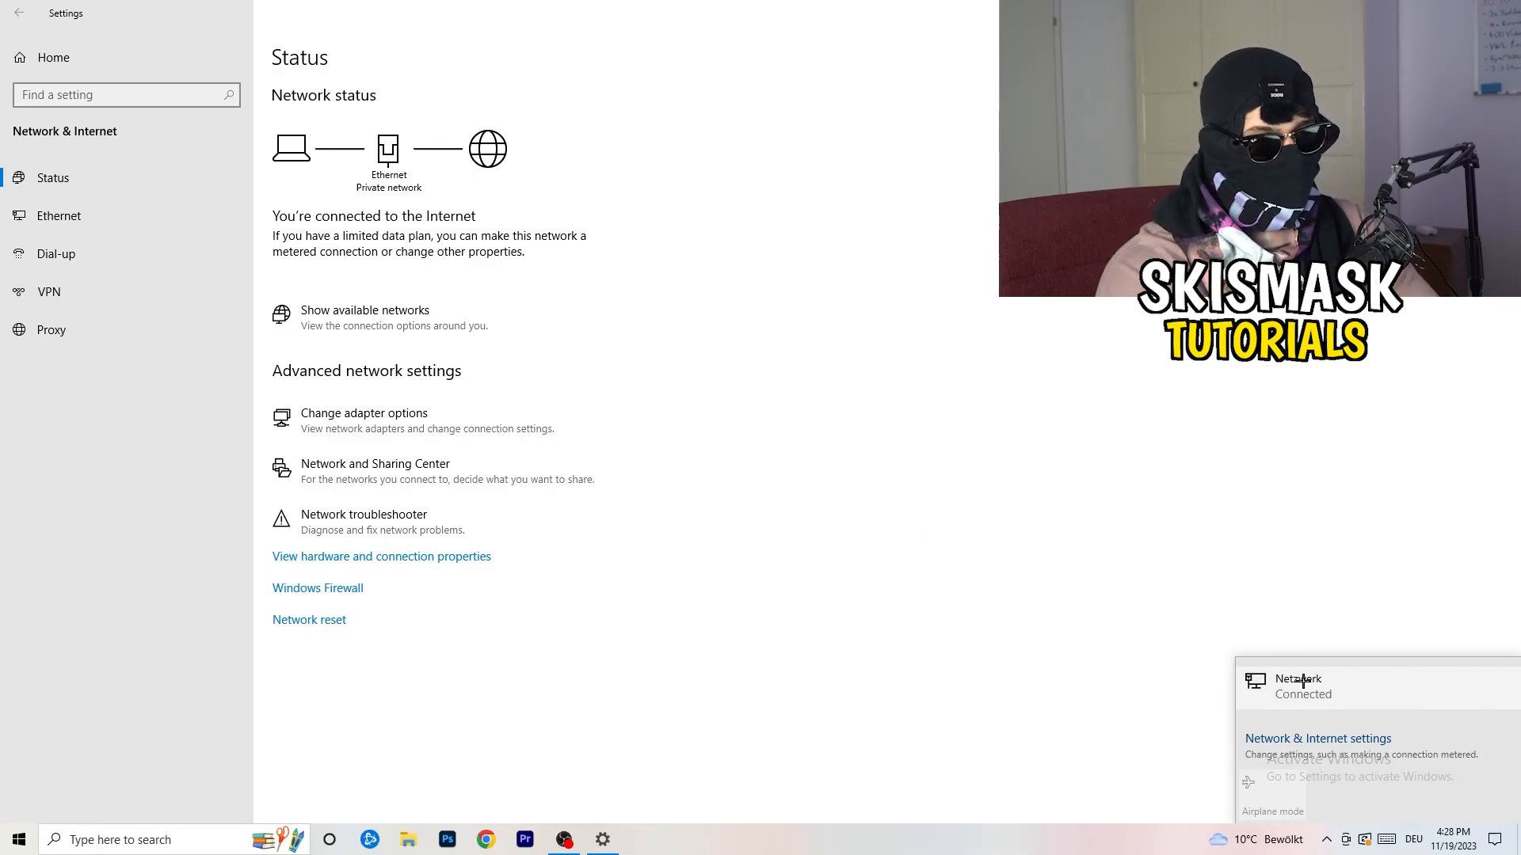
pyautogui.moveTo(1286, 815)
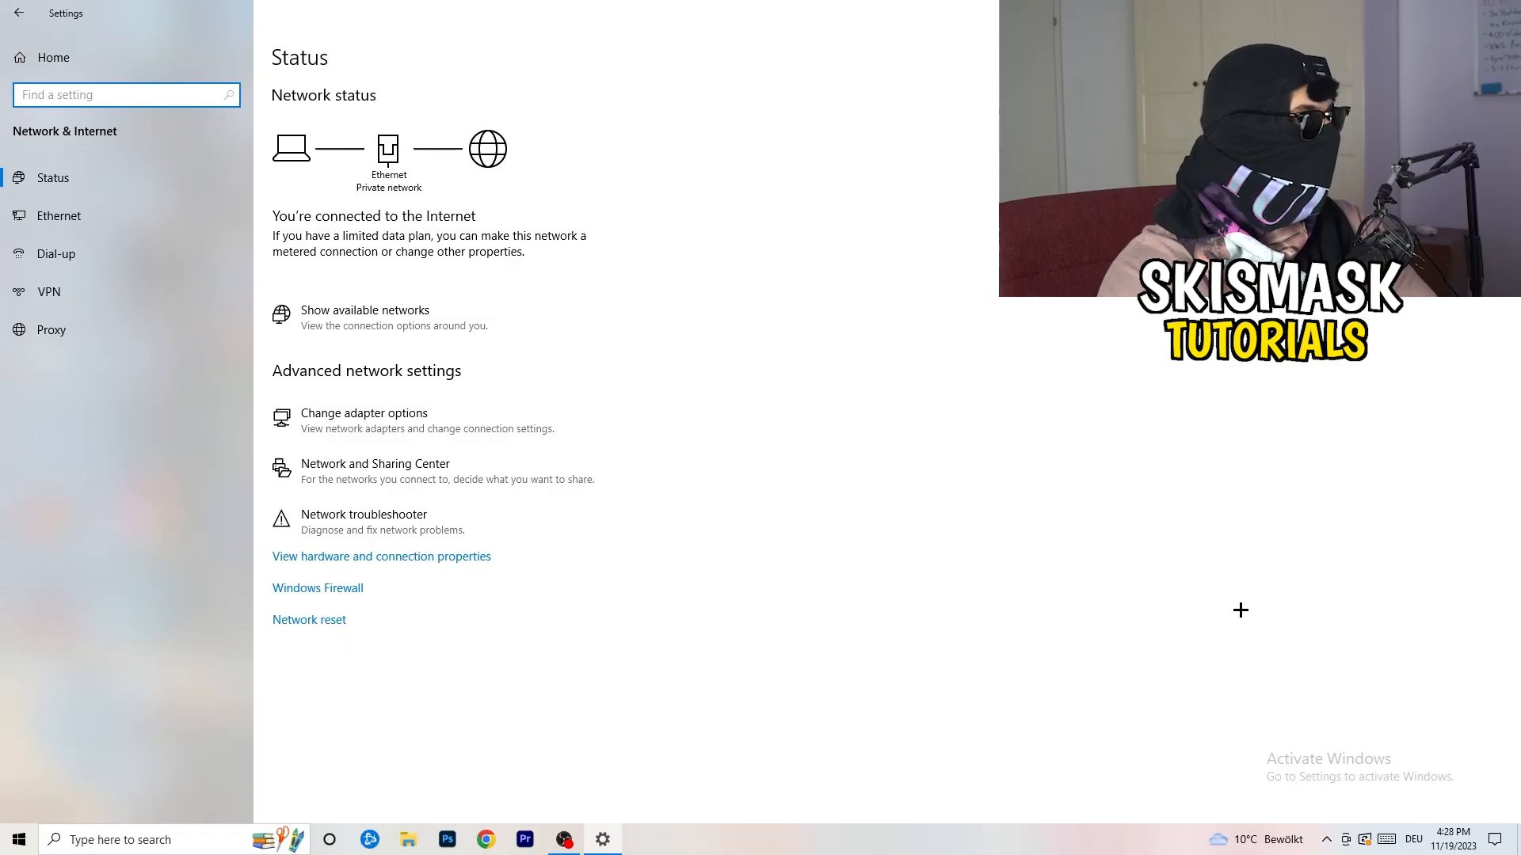
pyautogui.moveTo(405, 500)
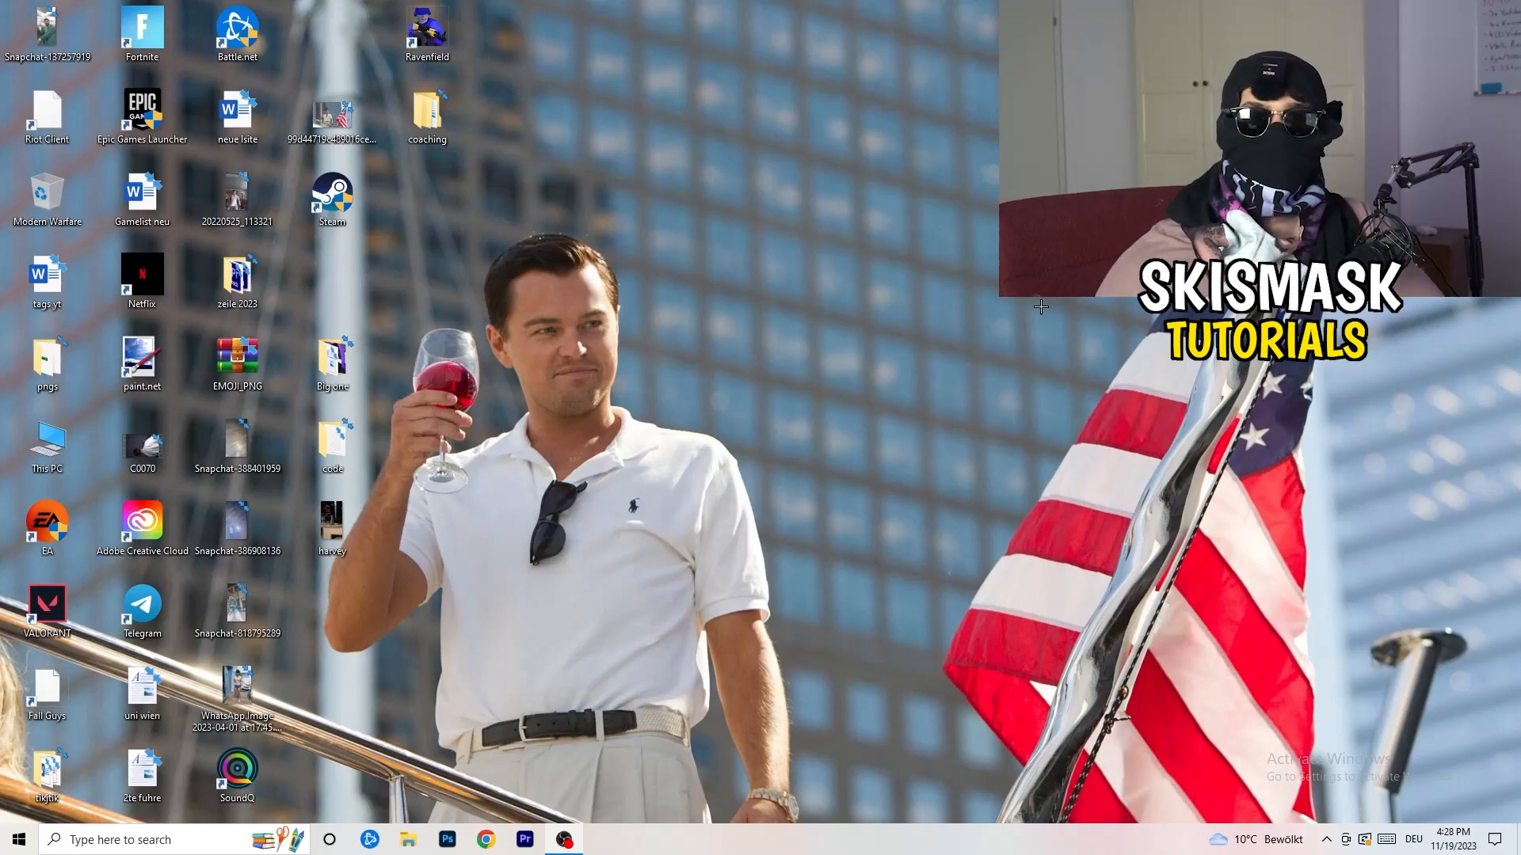
# Reopen Settings on the Windows Update page showing a cumulative update pending restart
pyautogui.click(19, 840)
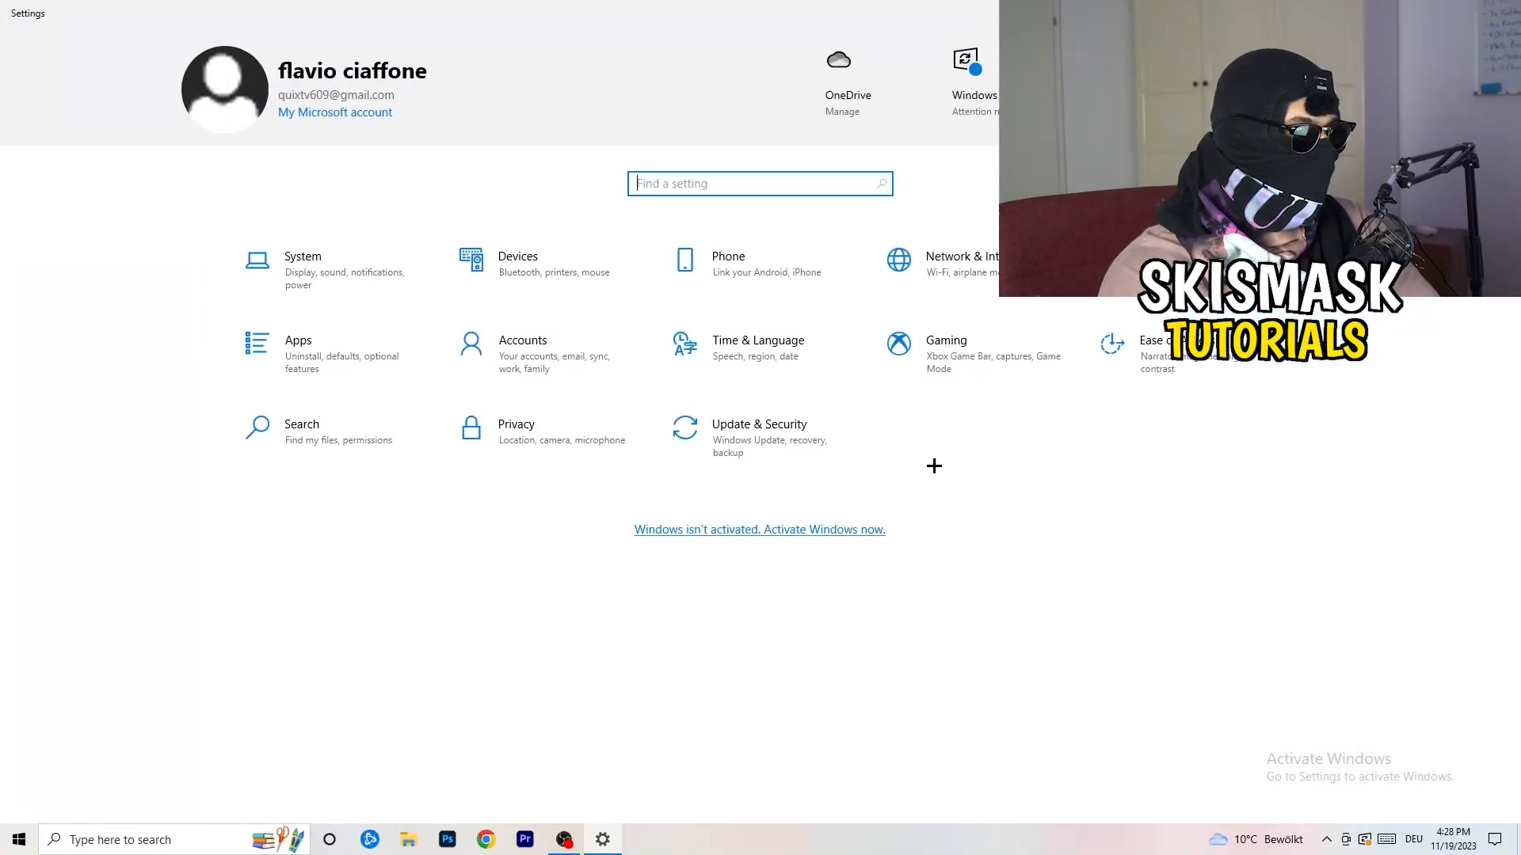
pyautogui.click(759, 424)
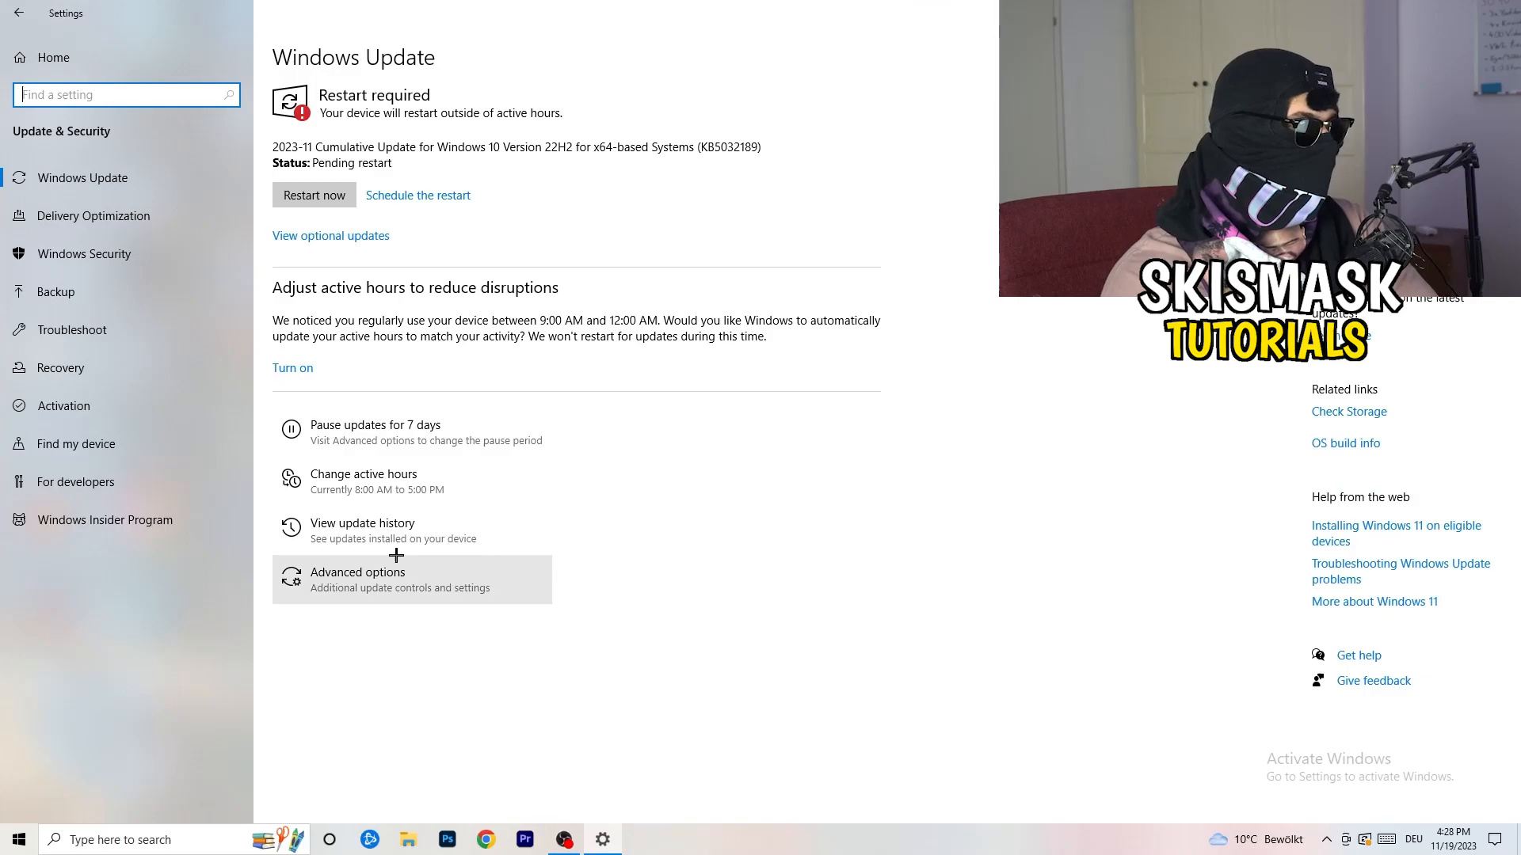
pyautogui.moveTo(280, 151)
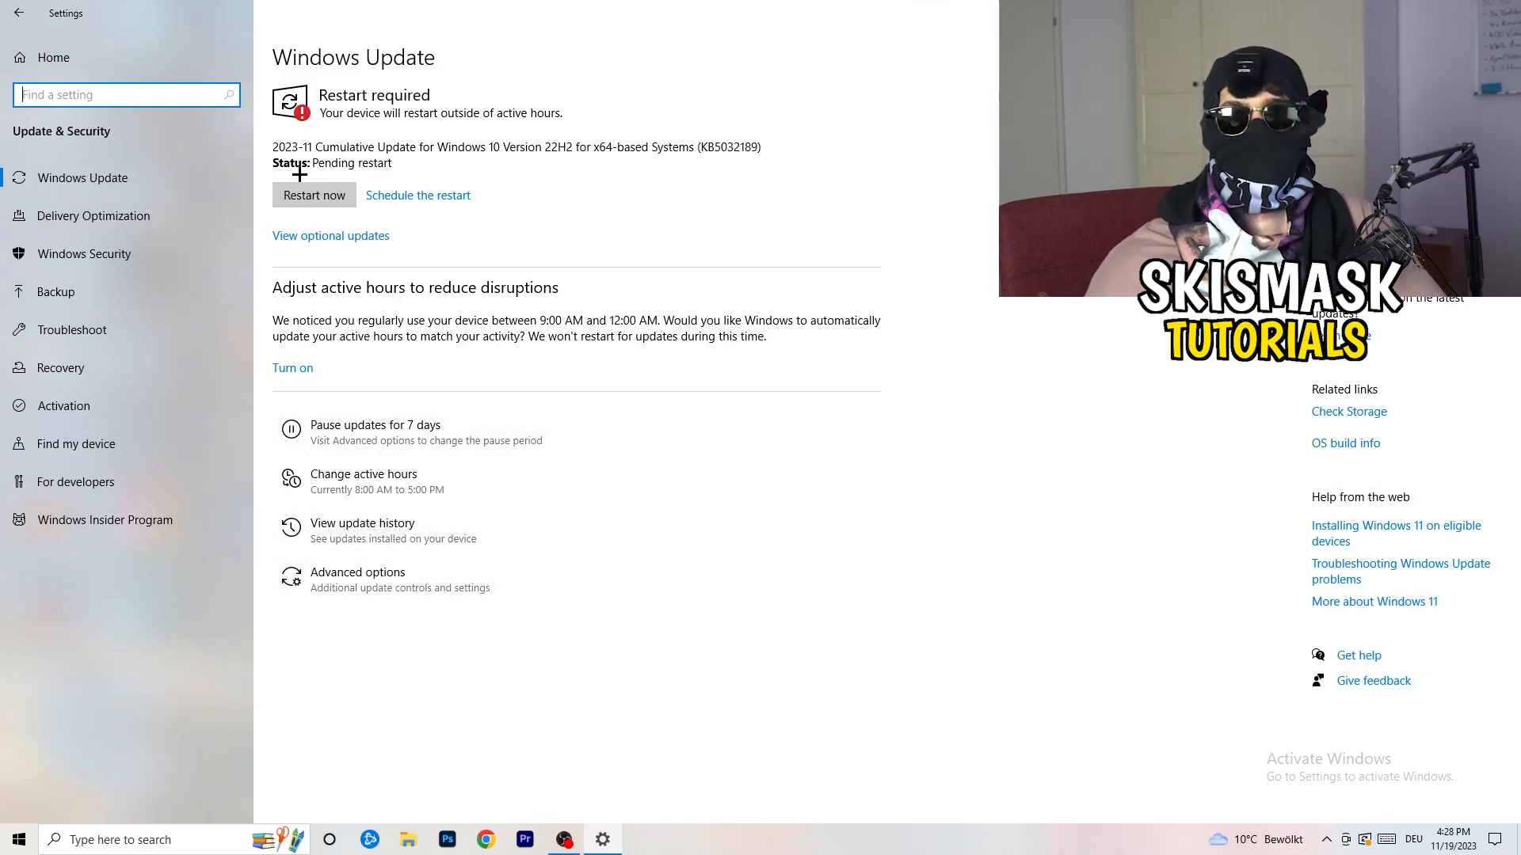